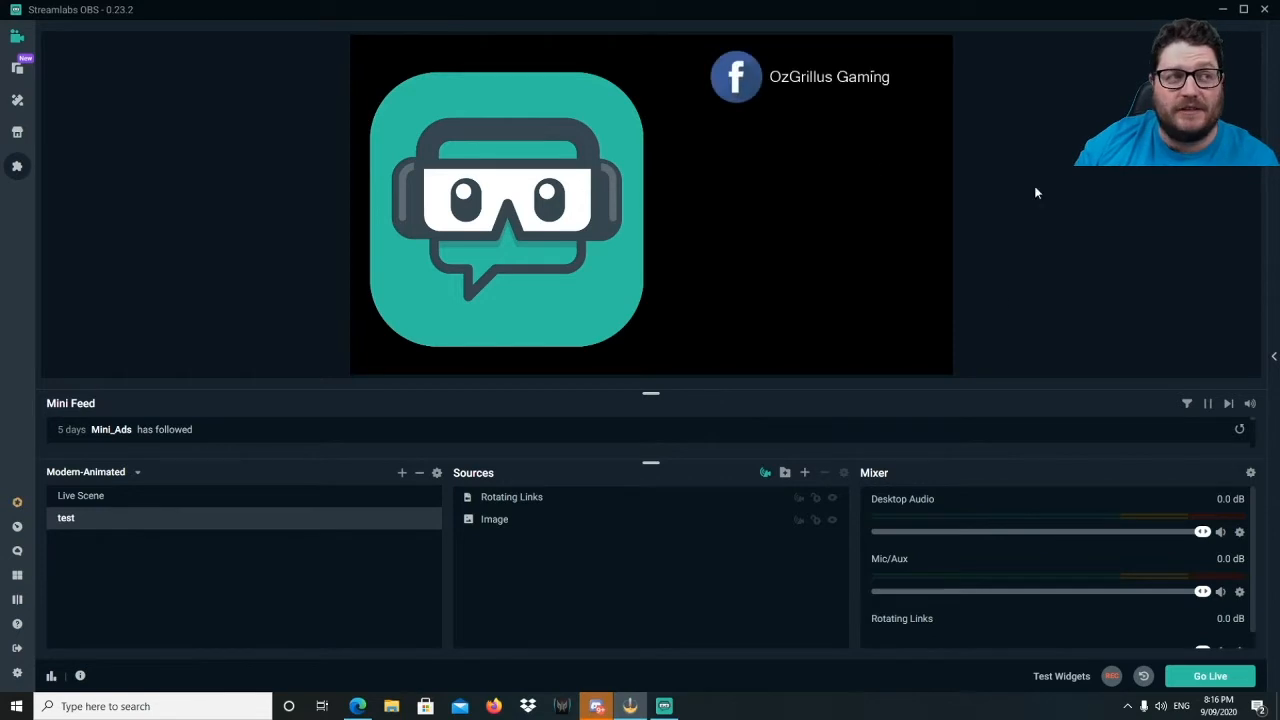
mouse_move(910, 657)
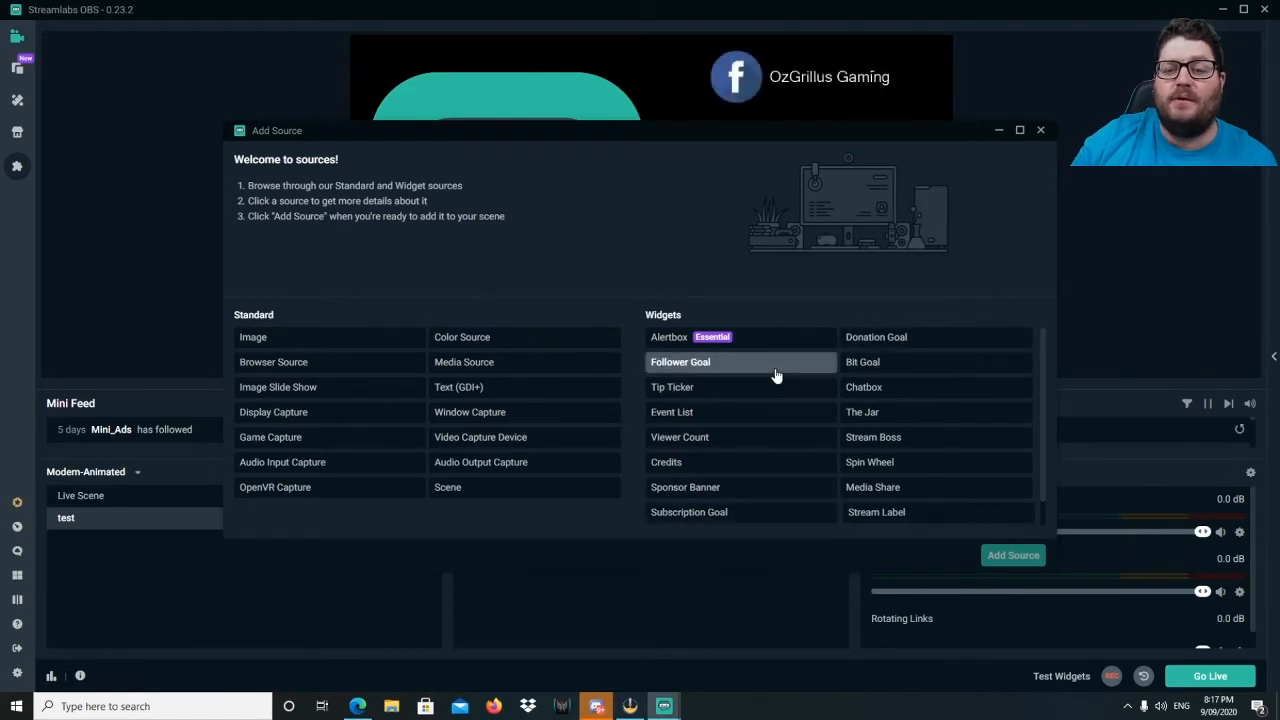
Add a widget source named Follower Goal to the scene, keeping the default name.
click(680, 362)
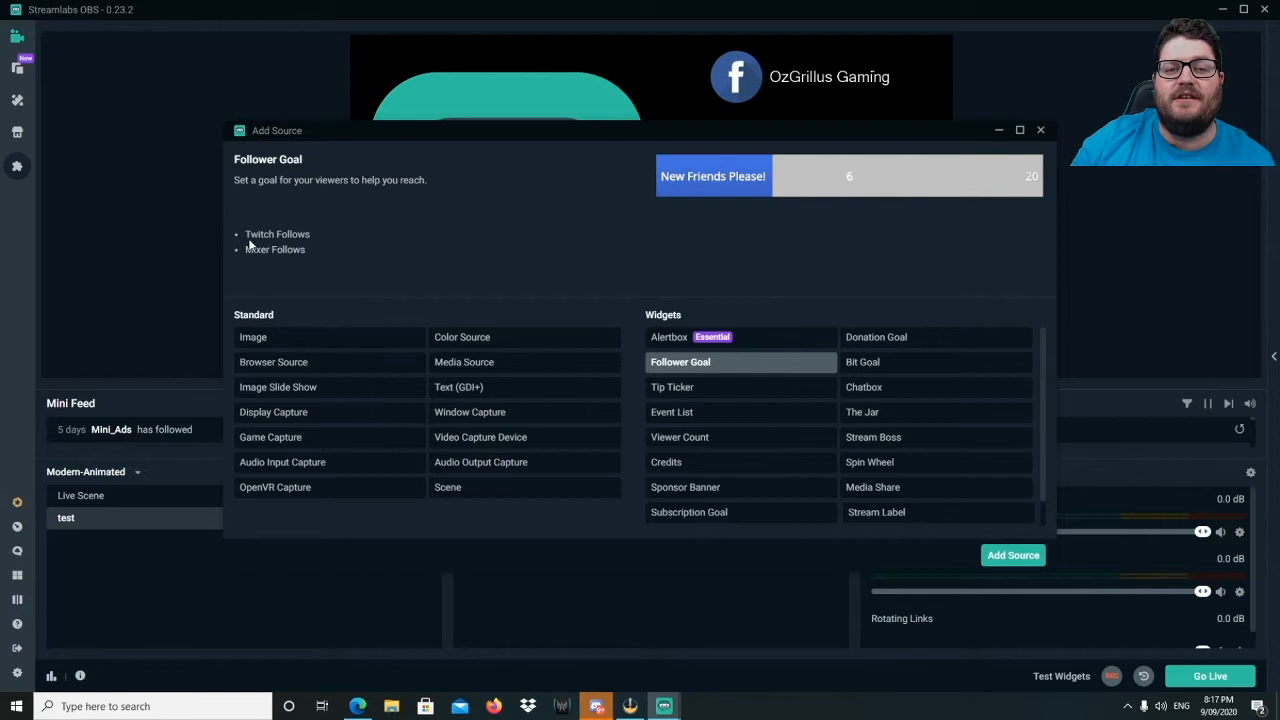
mouse_move(320, 248)
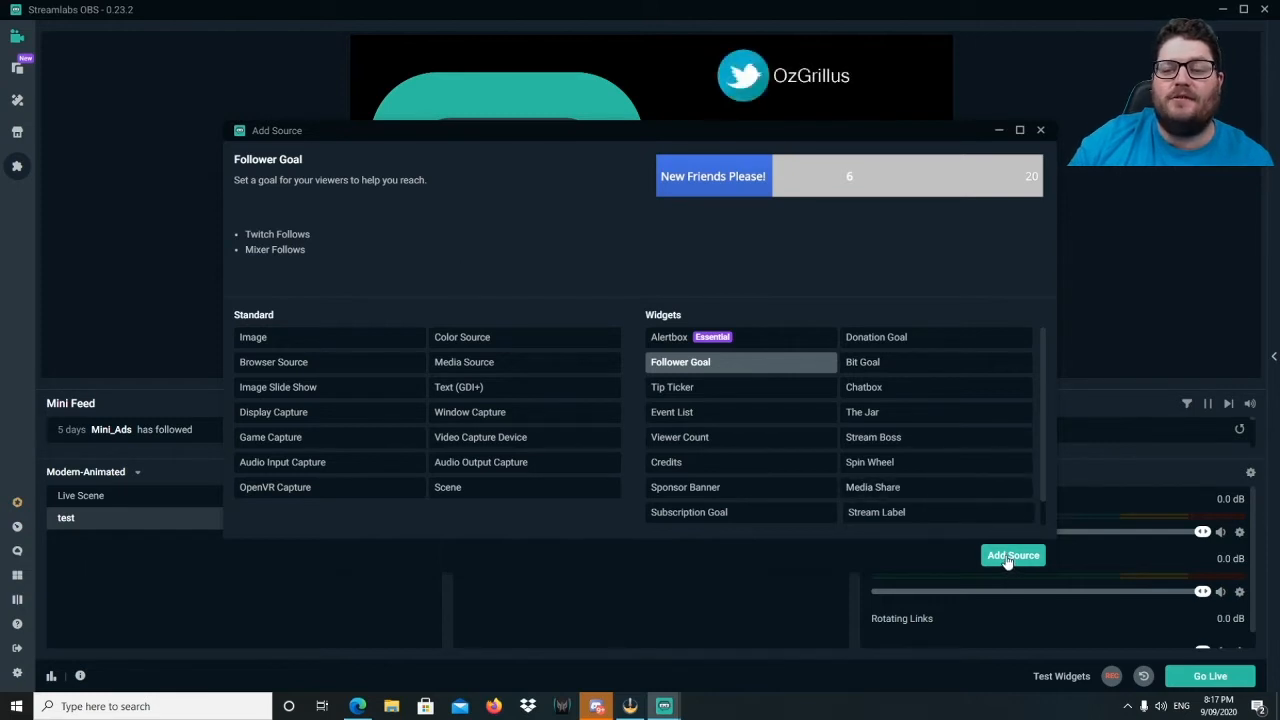
click(1012, 555)
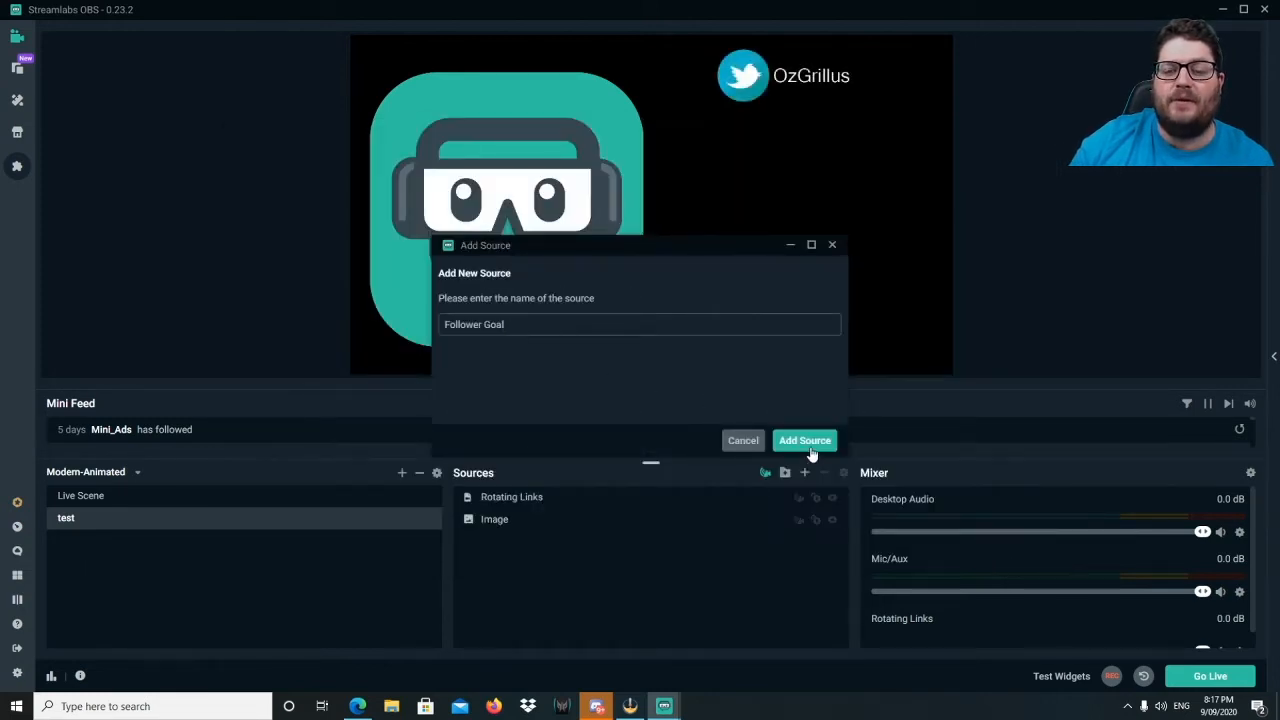
click(804, 440)
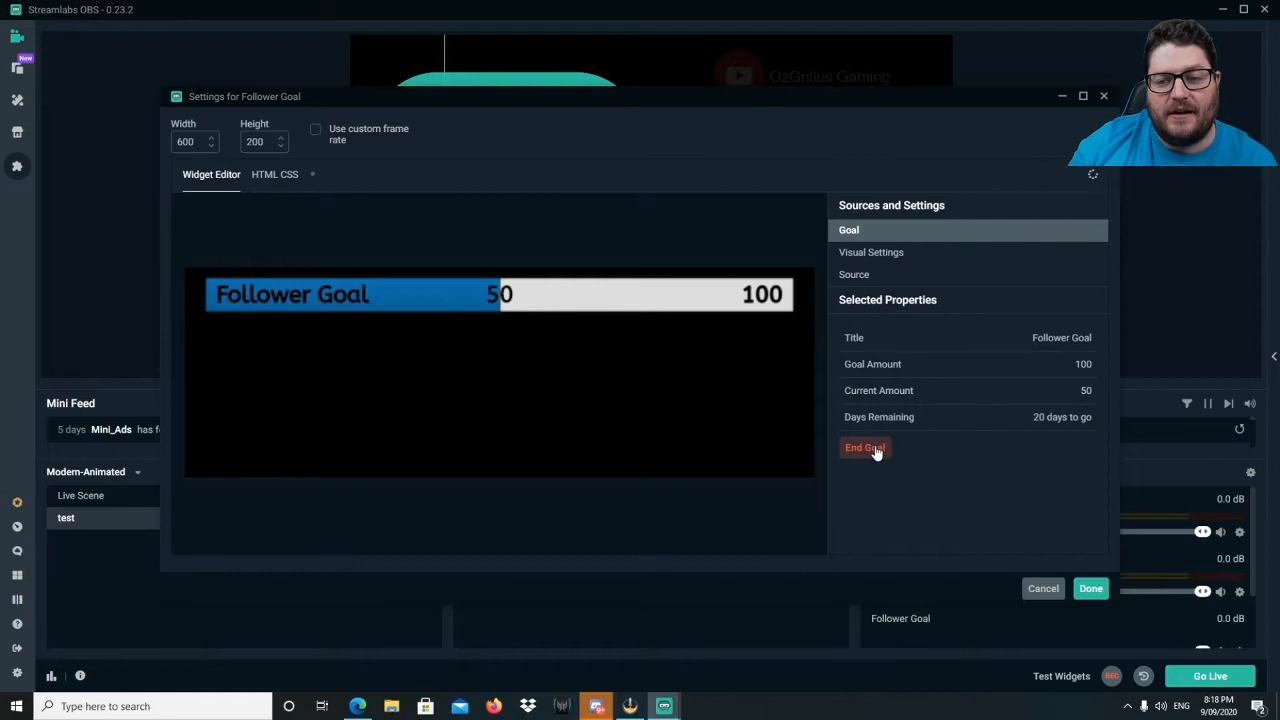
End the old goal and start 'Follower Goal' from 50 of 100, ending 09/30/2020.
click(864, 447)
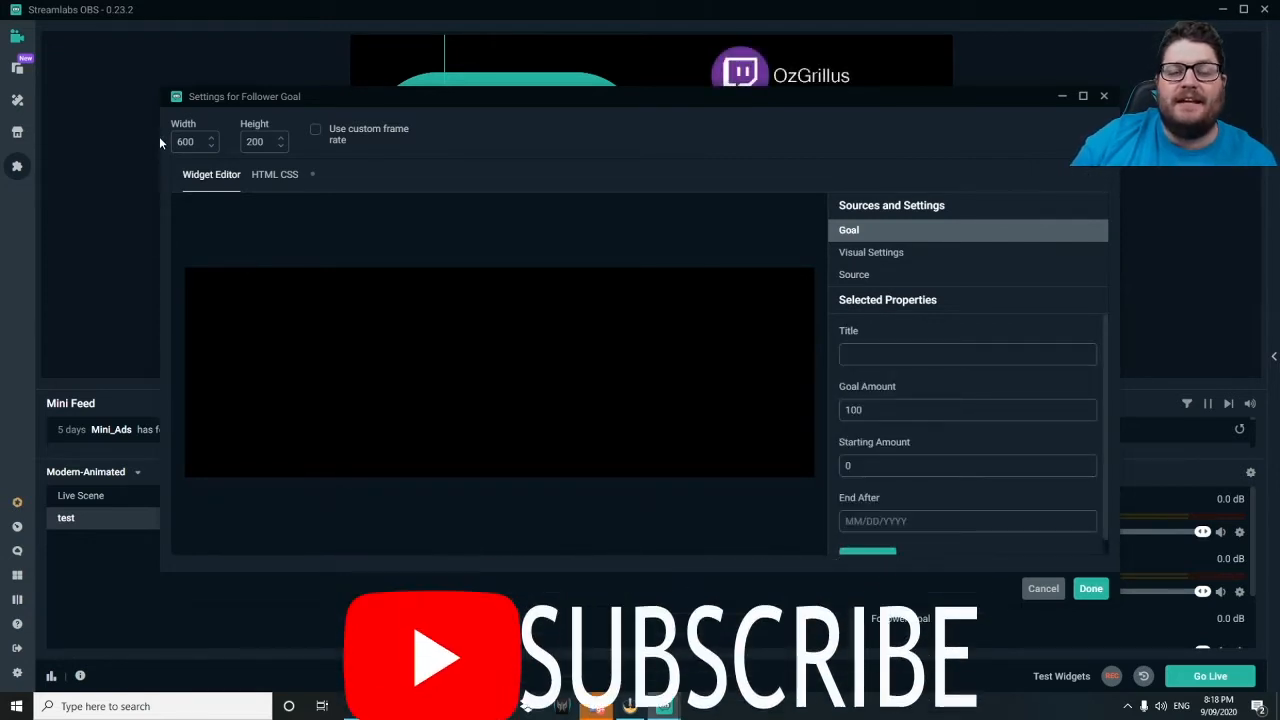
mouse_move(532, 344)
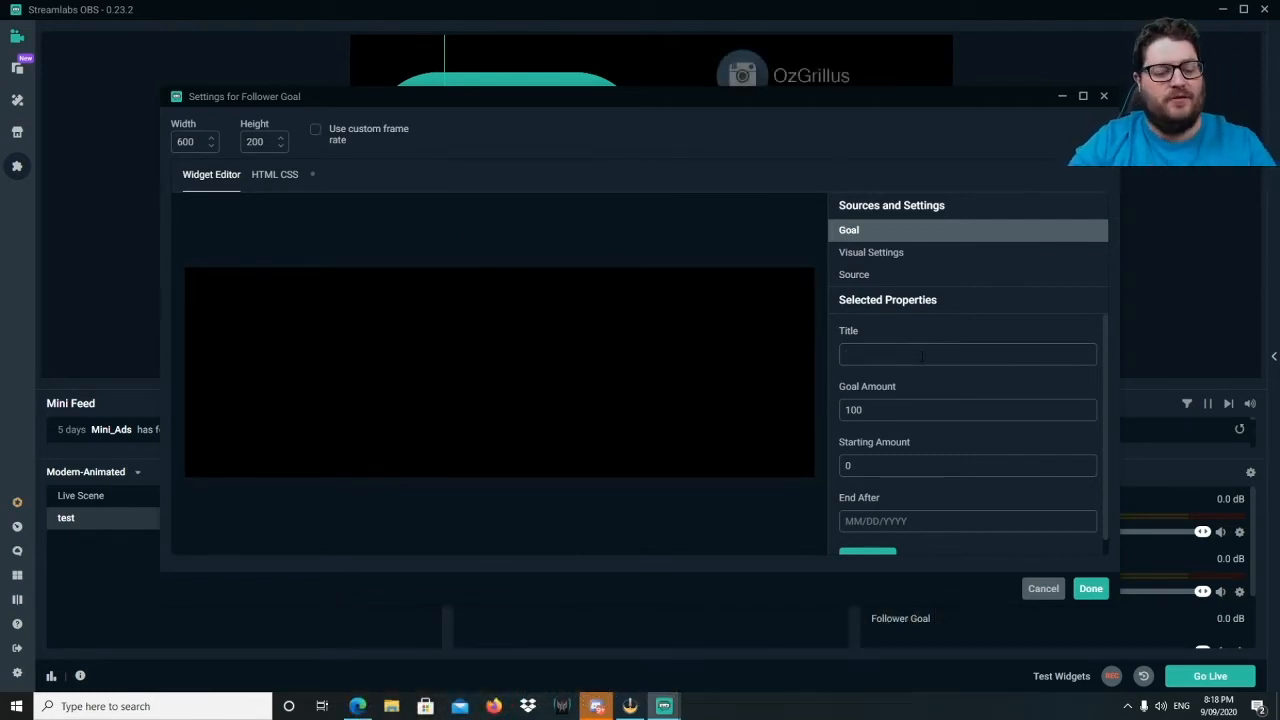
text(Follower Goal)
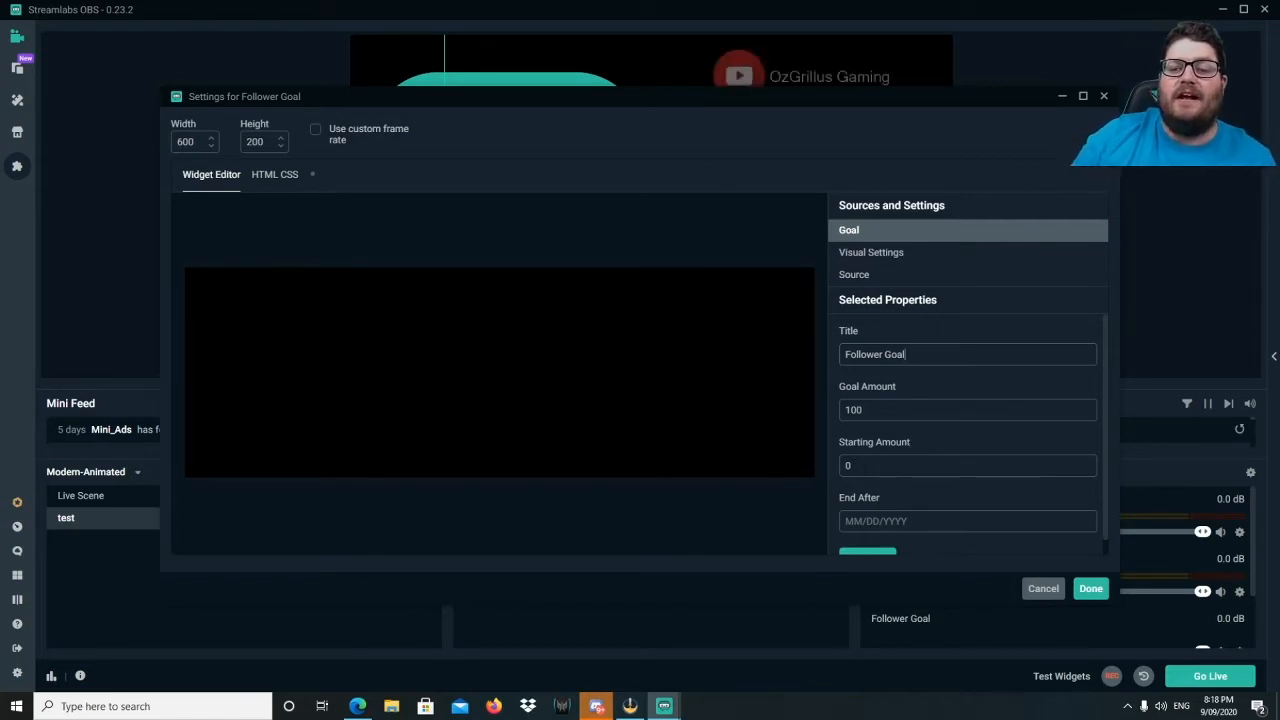
click(967, 465)
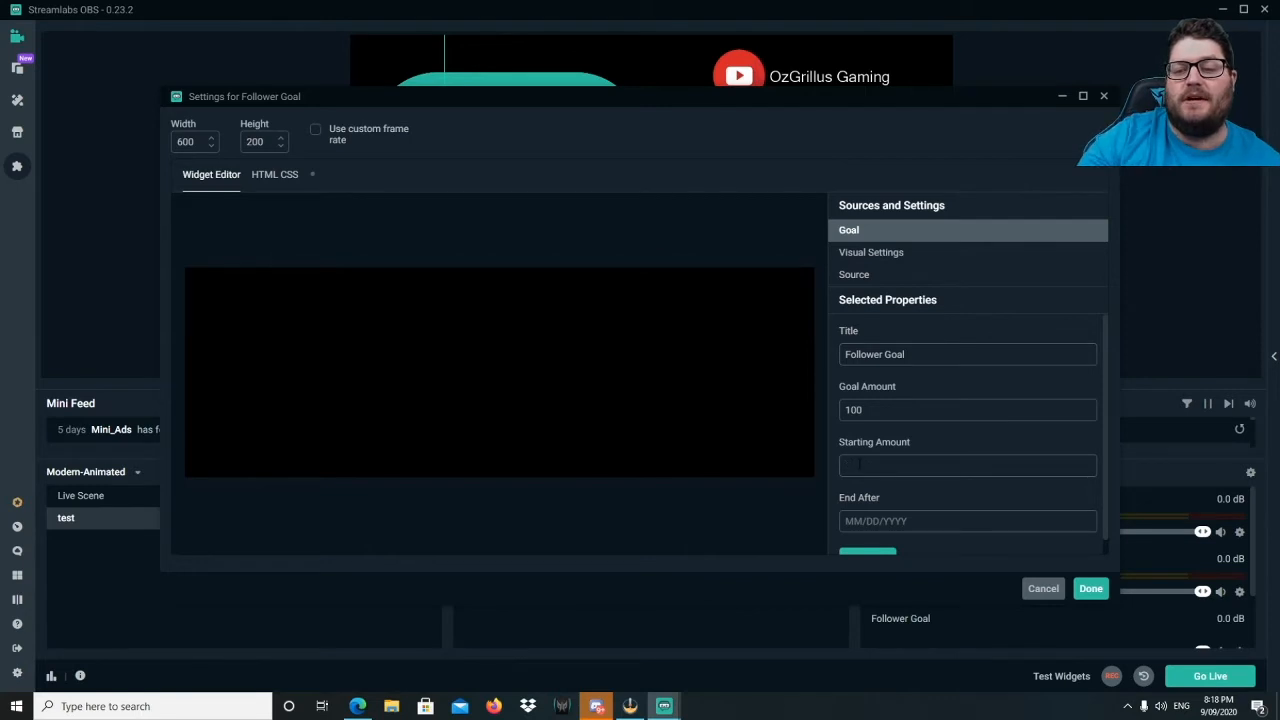
text(50)
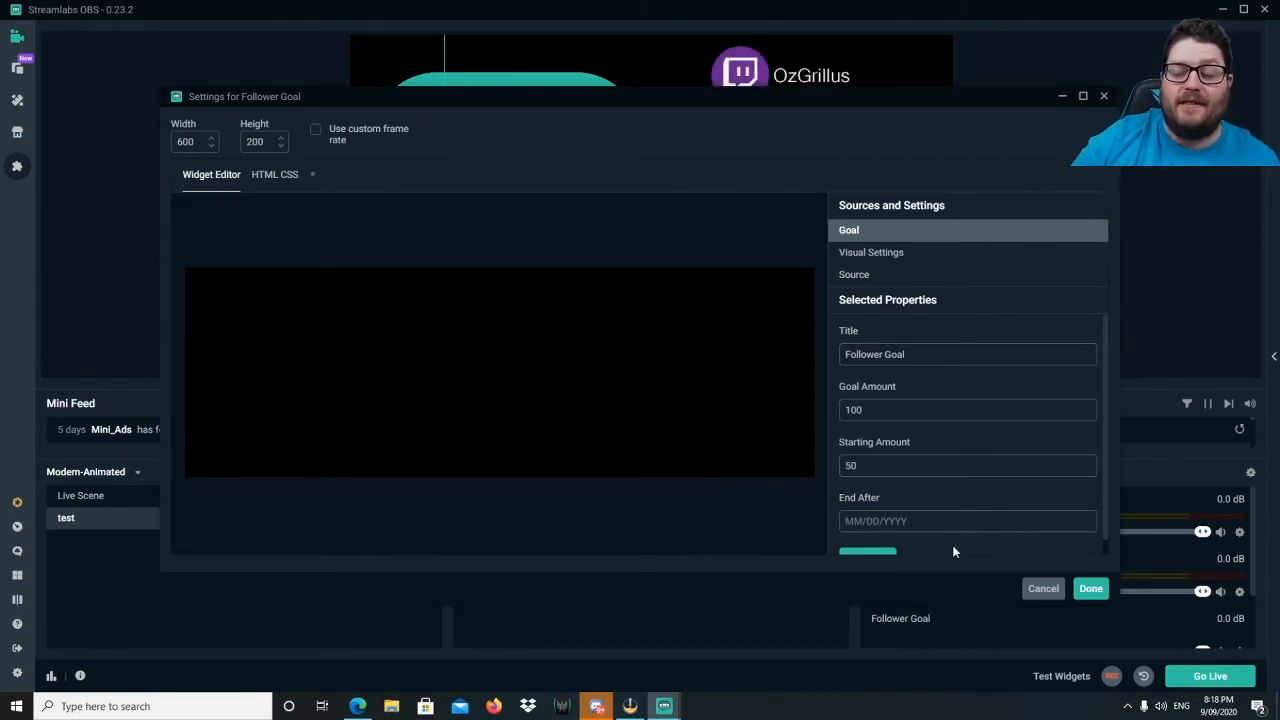
text(09/30/2020)
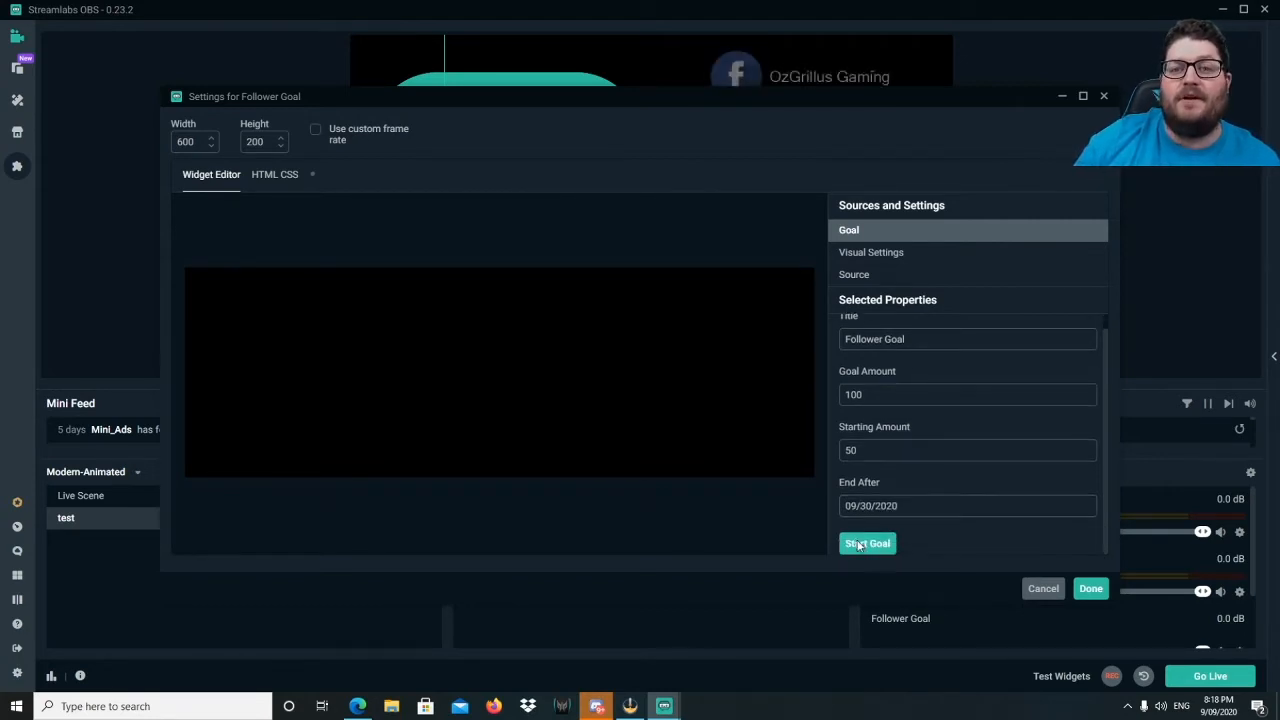
click(867, 543)
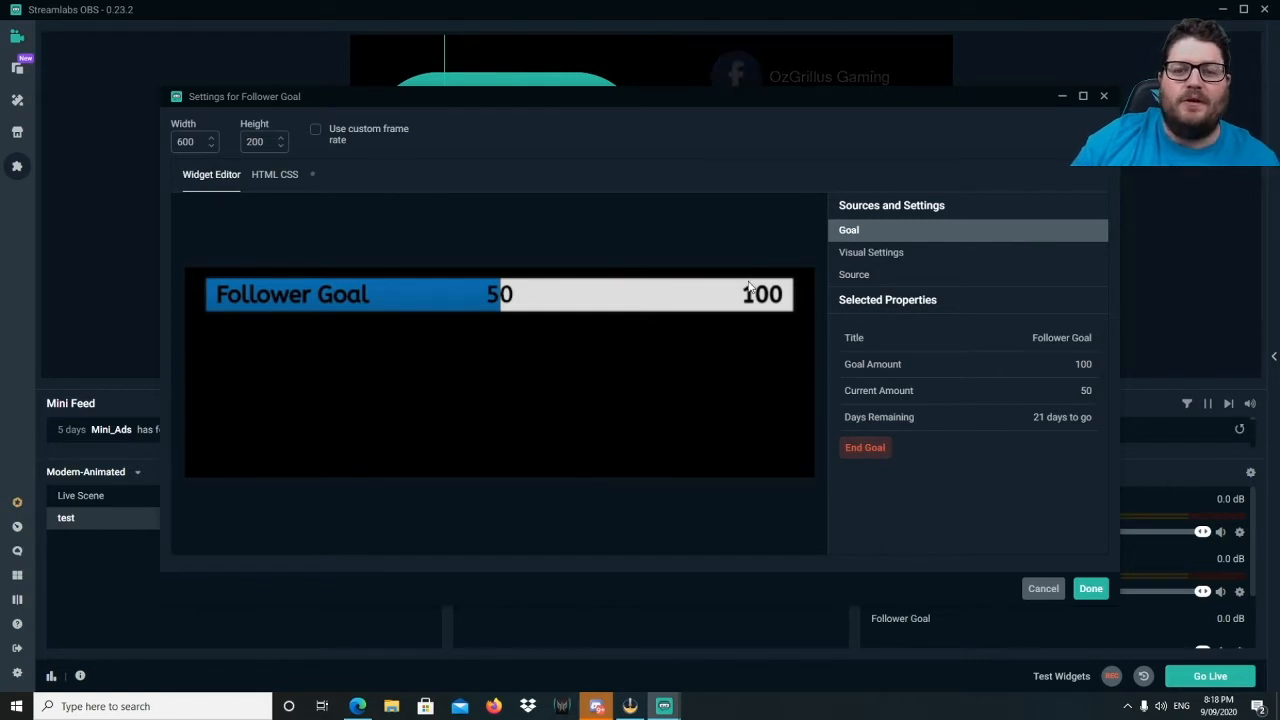
Try the Standard layout in Visual Settings, browsing colours and thickening the goal bar.
click(871, 252)
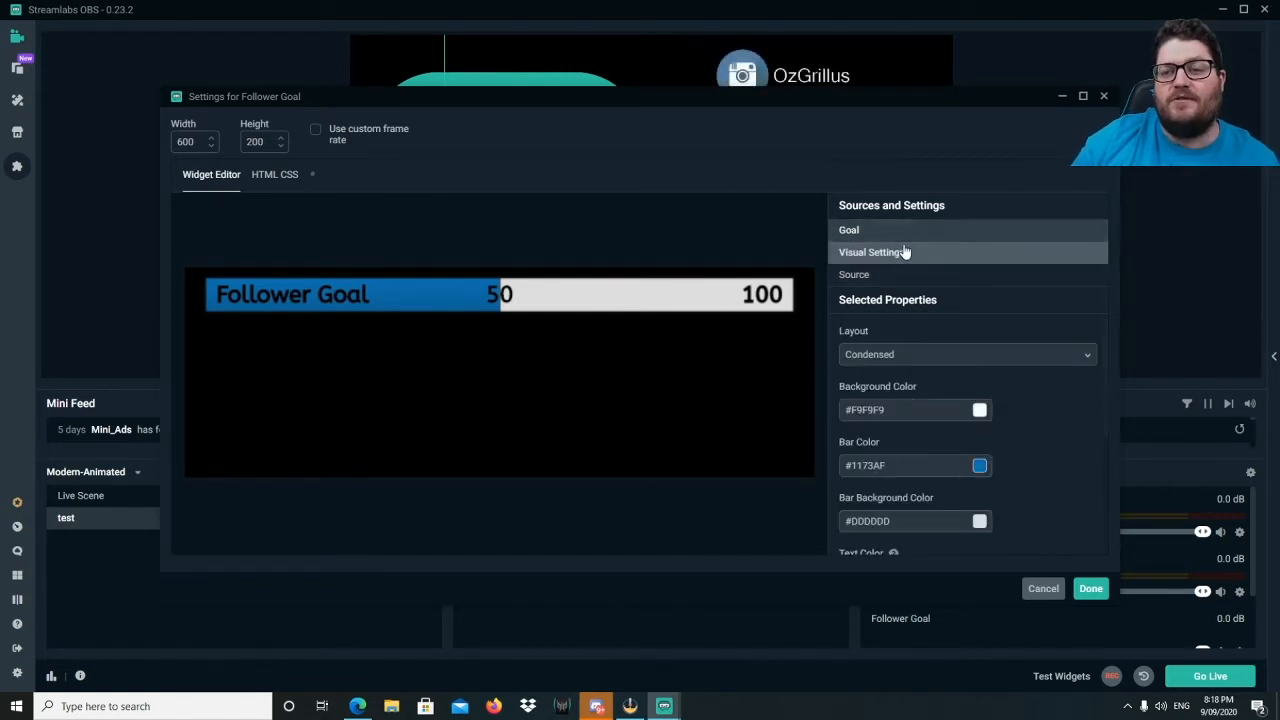
click(871, 252)
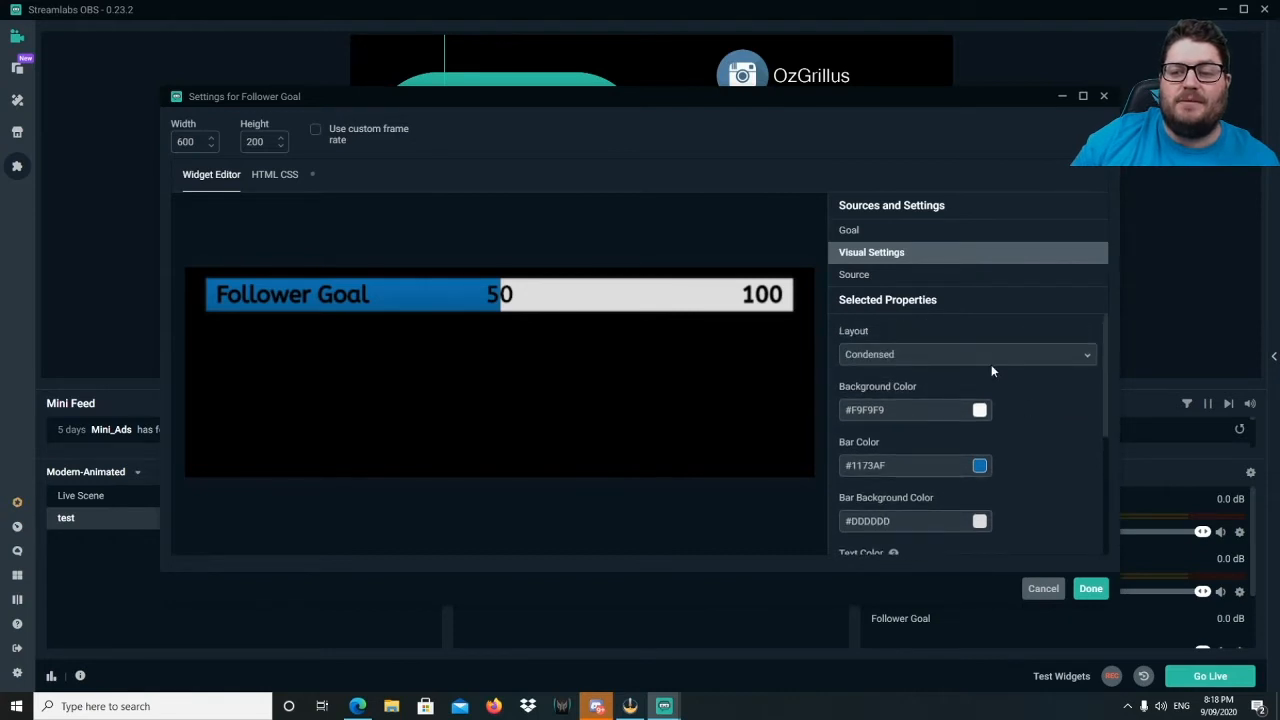
click(966, 354)
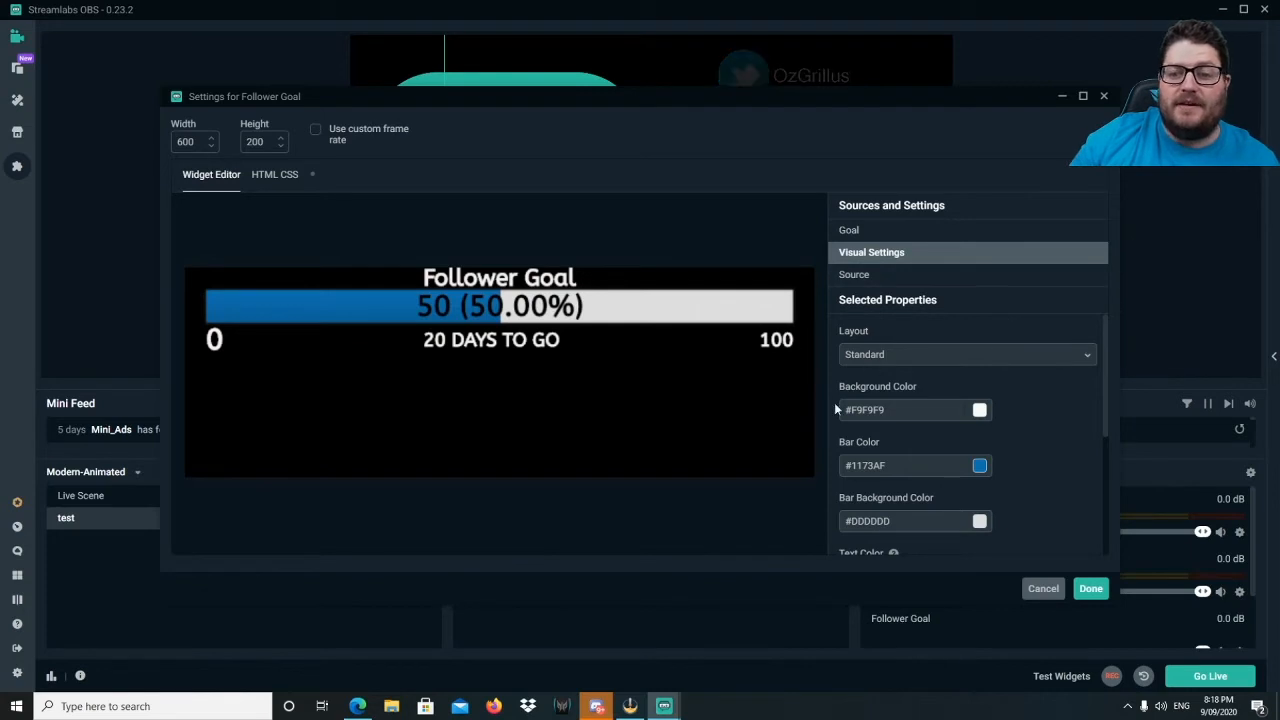
scroll(down, 3)
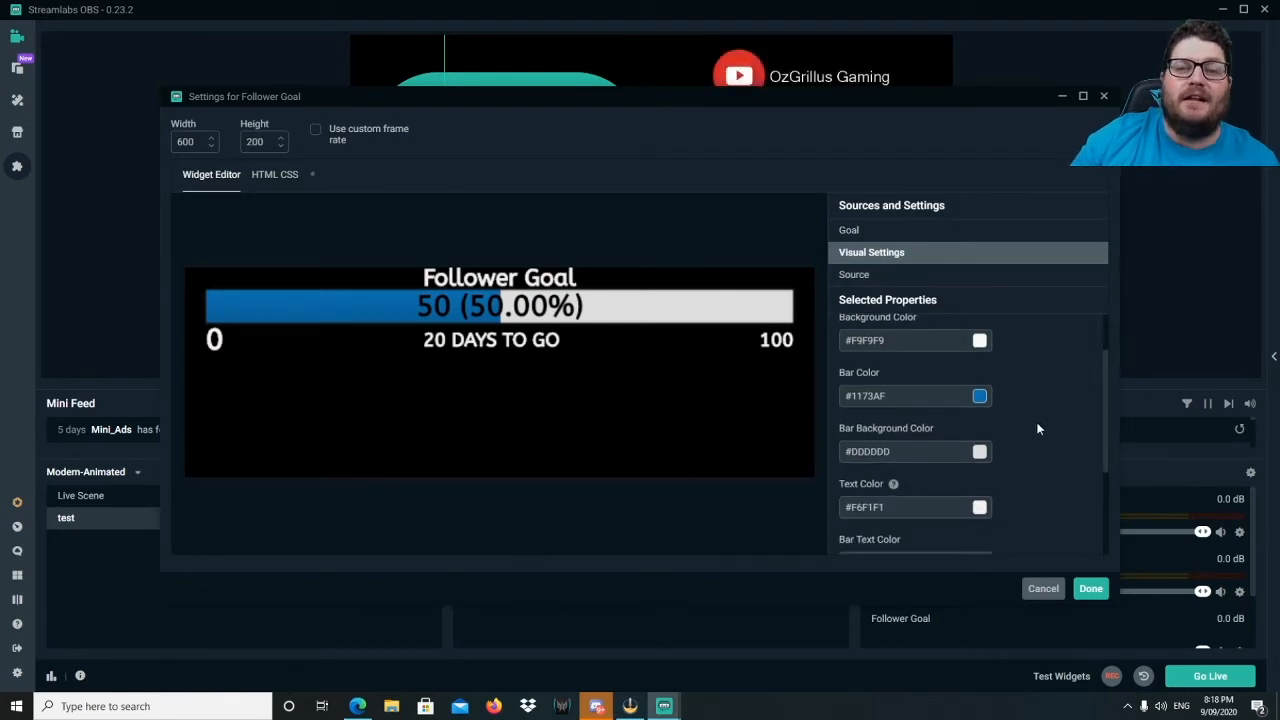
scroll(down, 3)
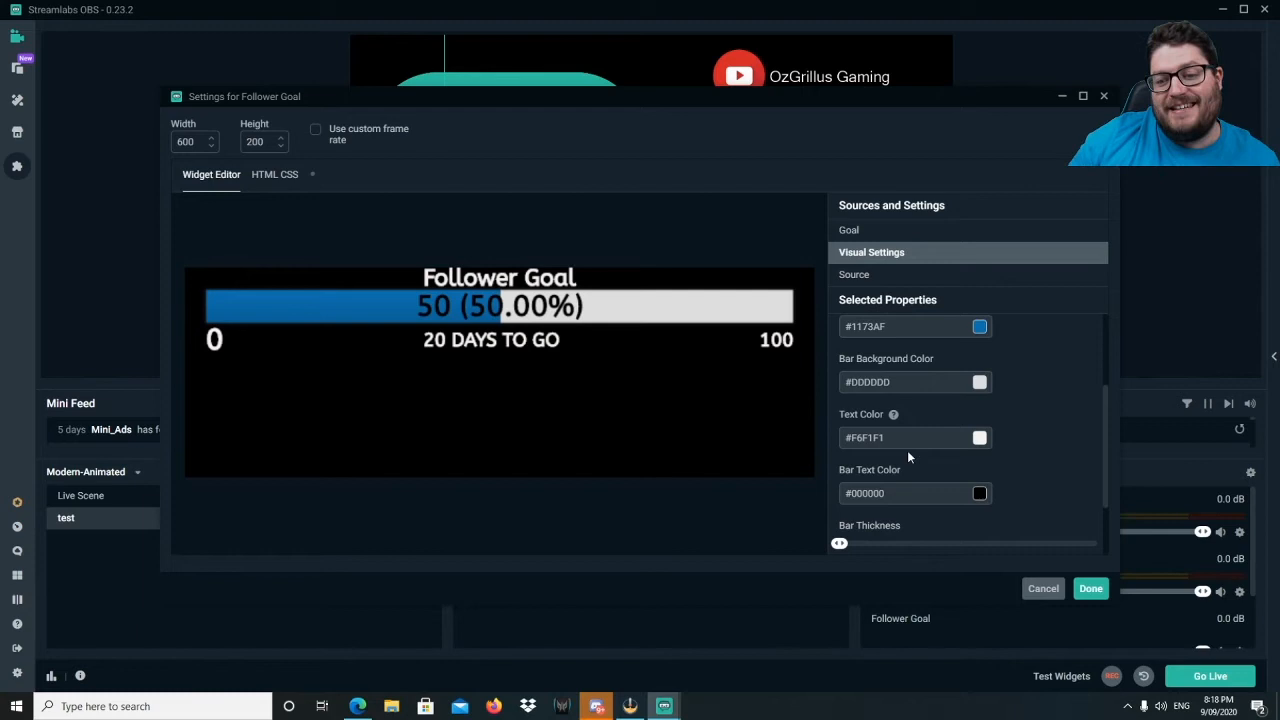
scroll(down, 3)
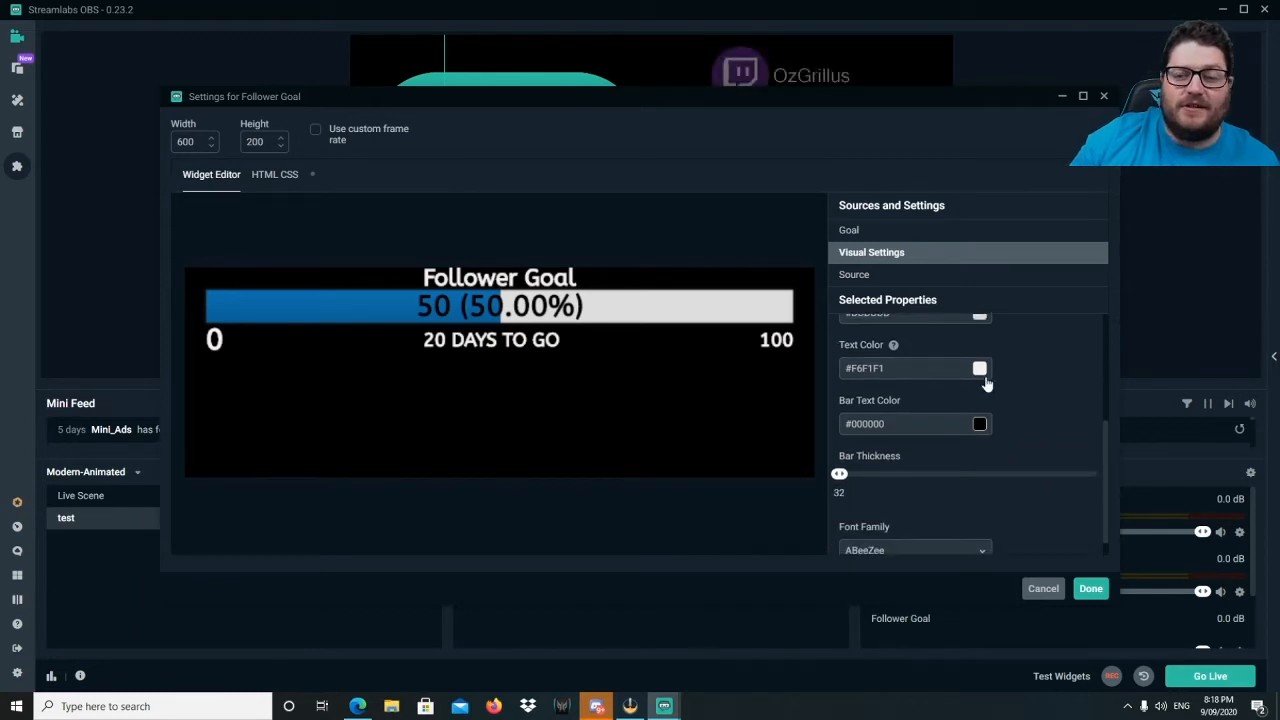
click(979, 368)
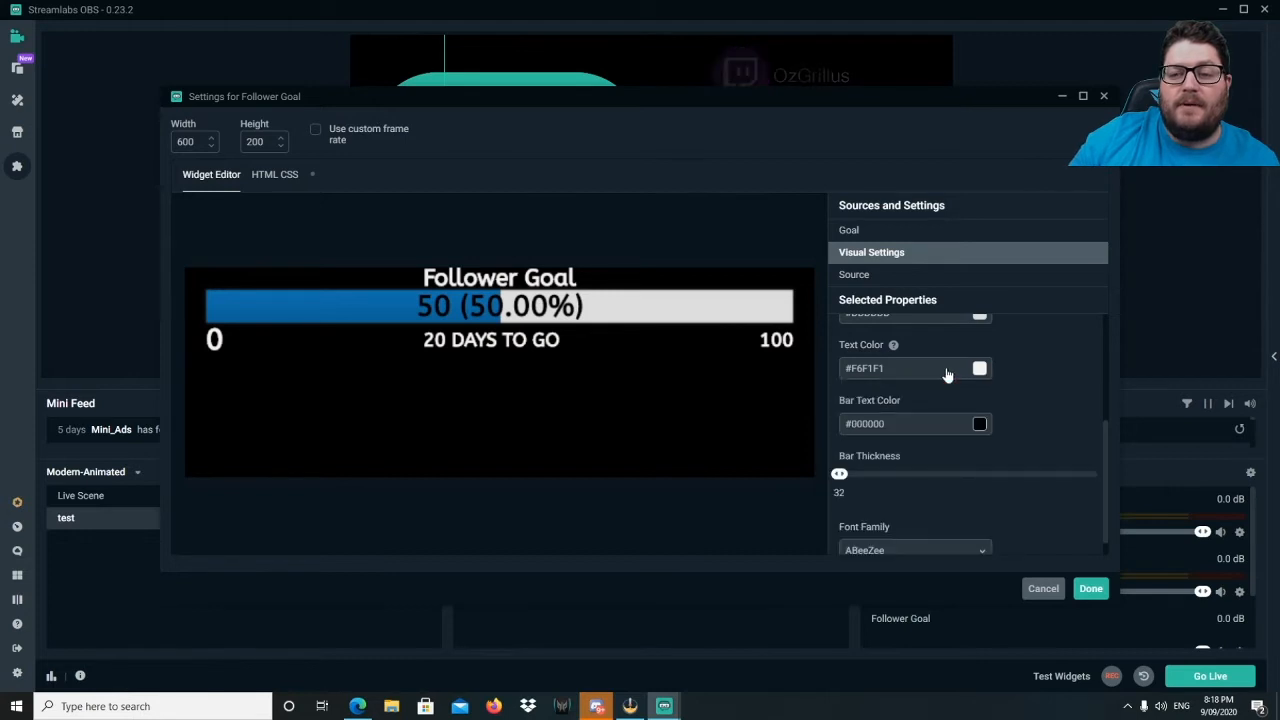
mouse_move(1033, 424)
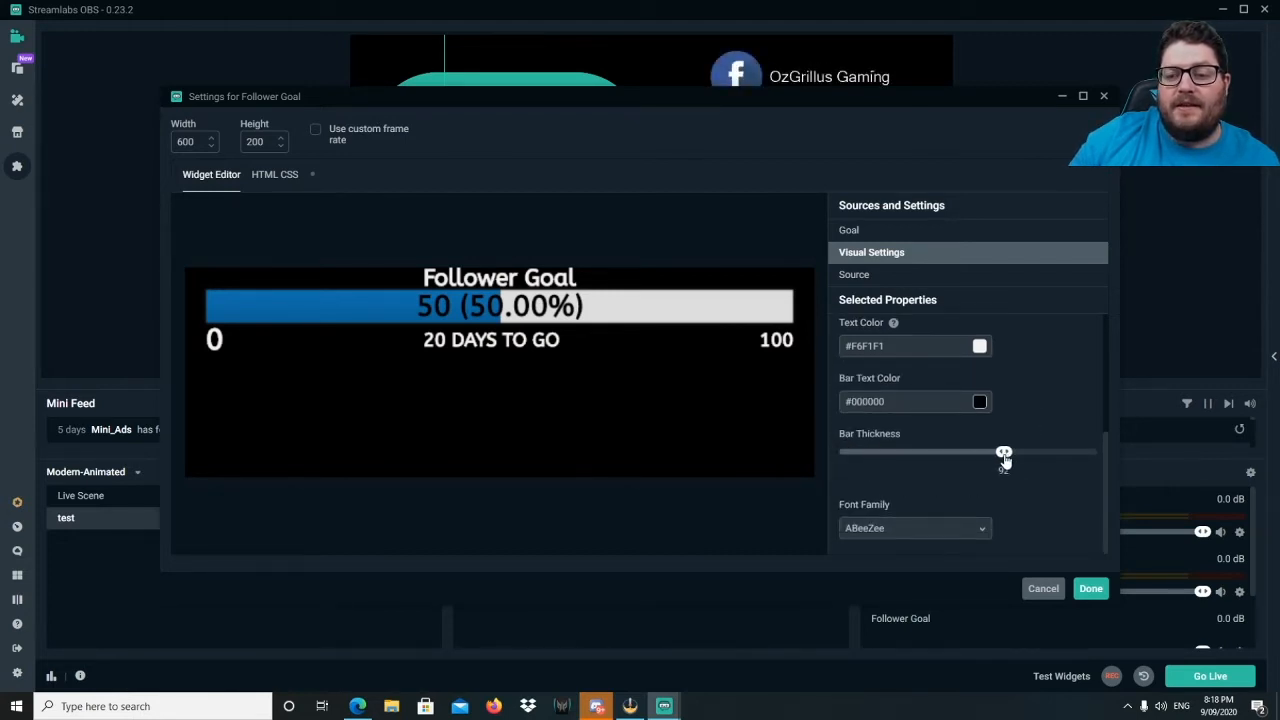
drag(1004, 452, 1000, 452)
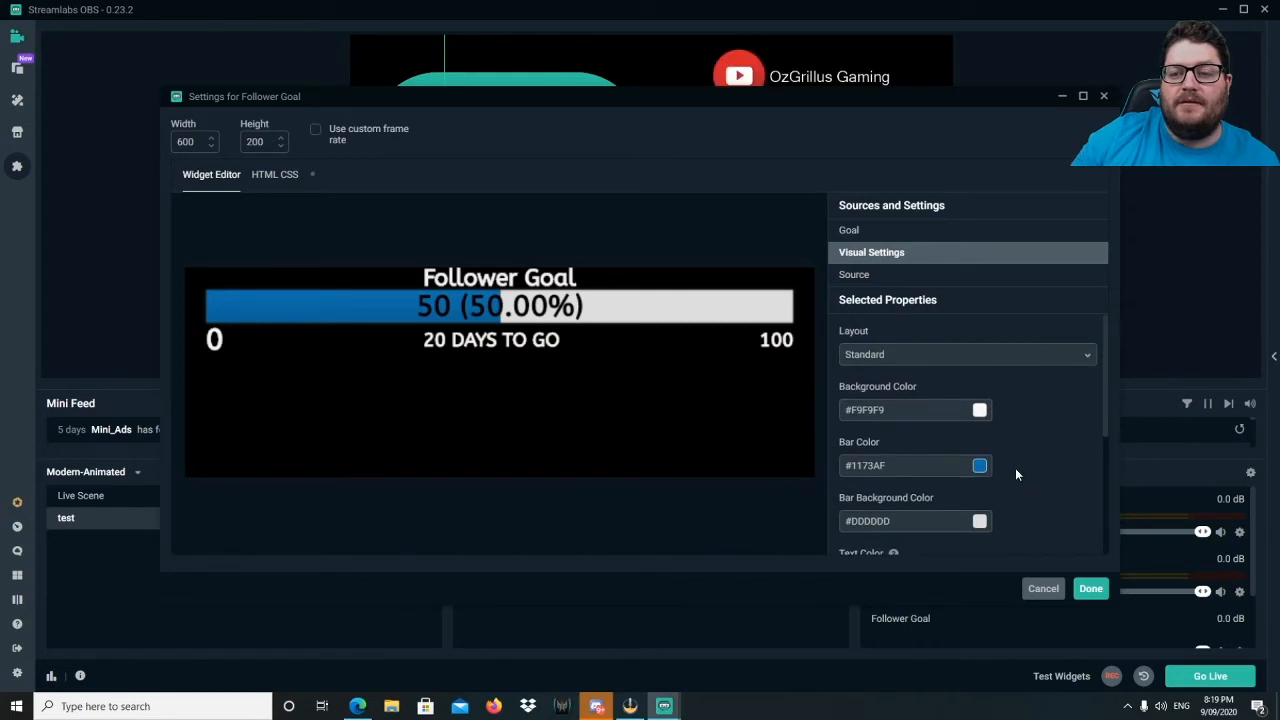
Set the Follower Goal layout back to Condensed.
click(965, 354)
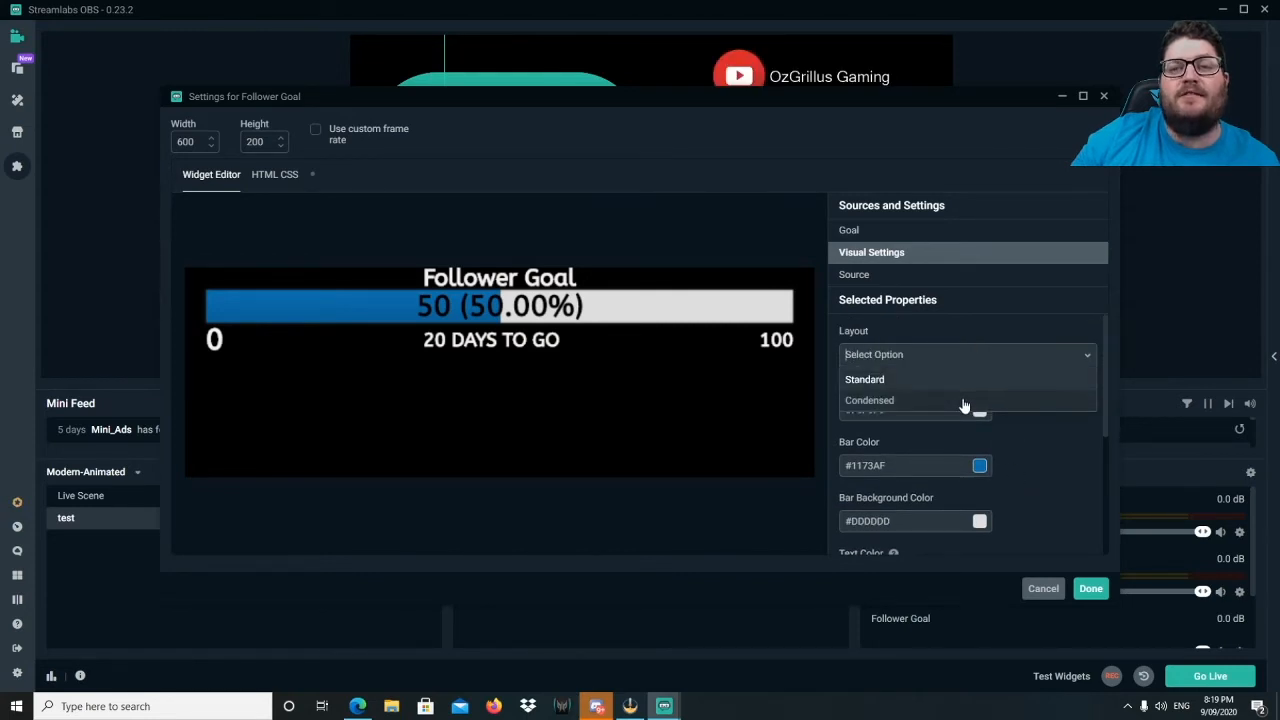
click(869, 400)
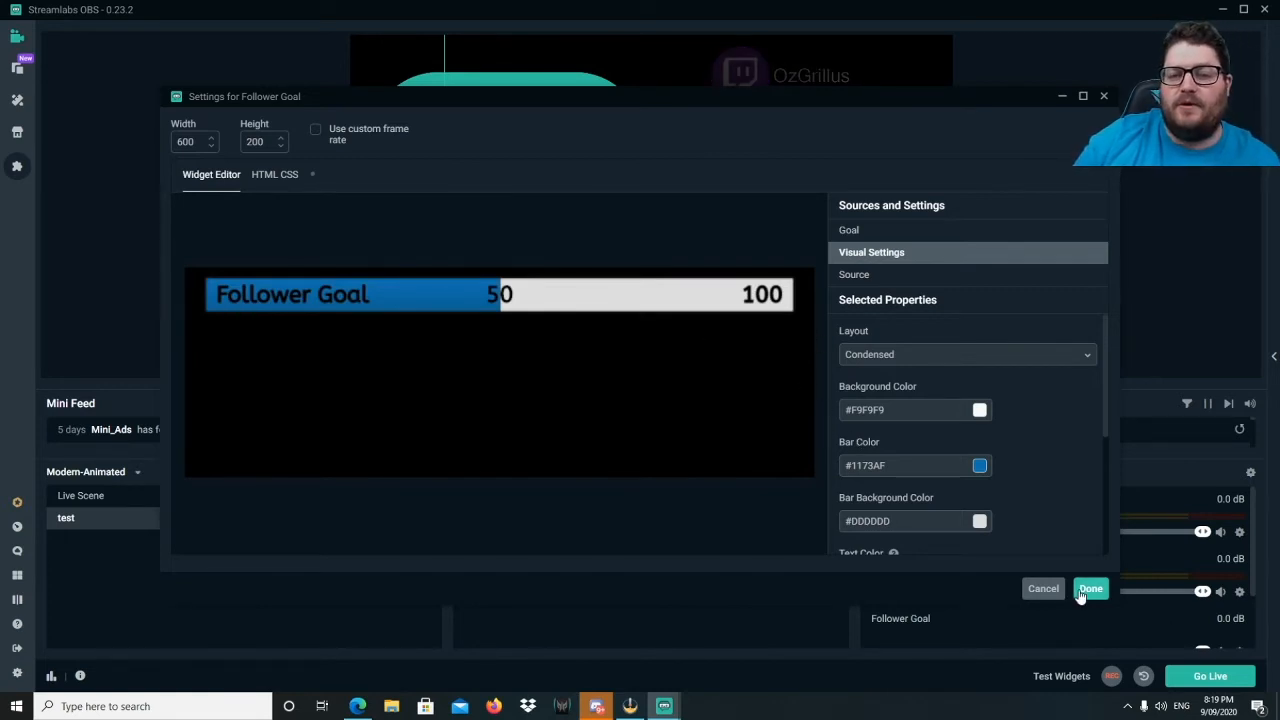
Save and close the Follower Goal settings so its bar shows in the preview.
click(1091, 588)
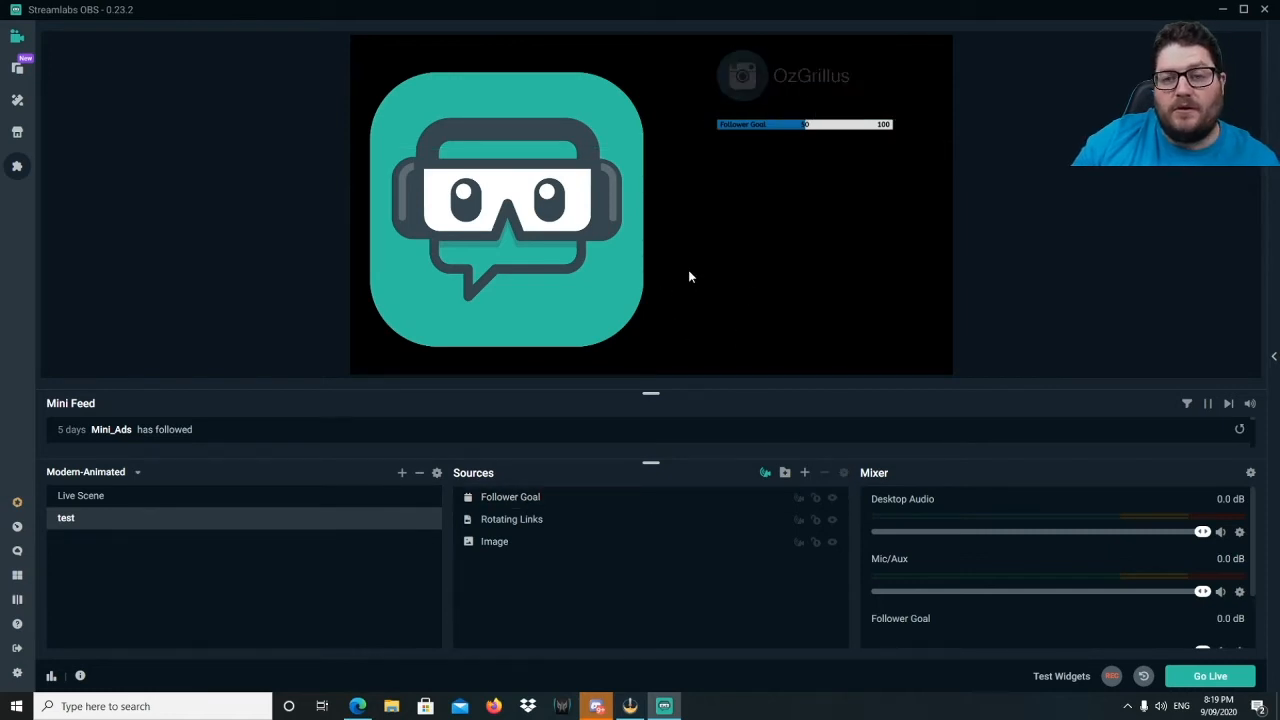
mouse_move(805, 472)
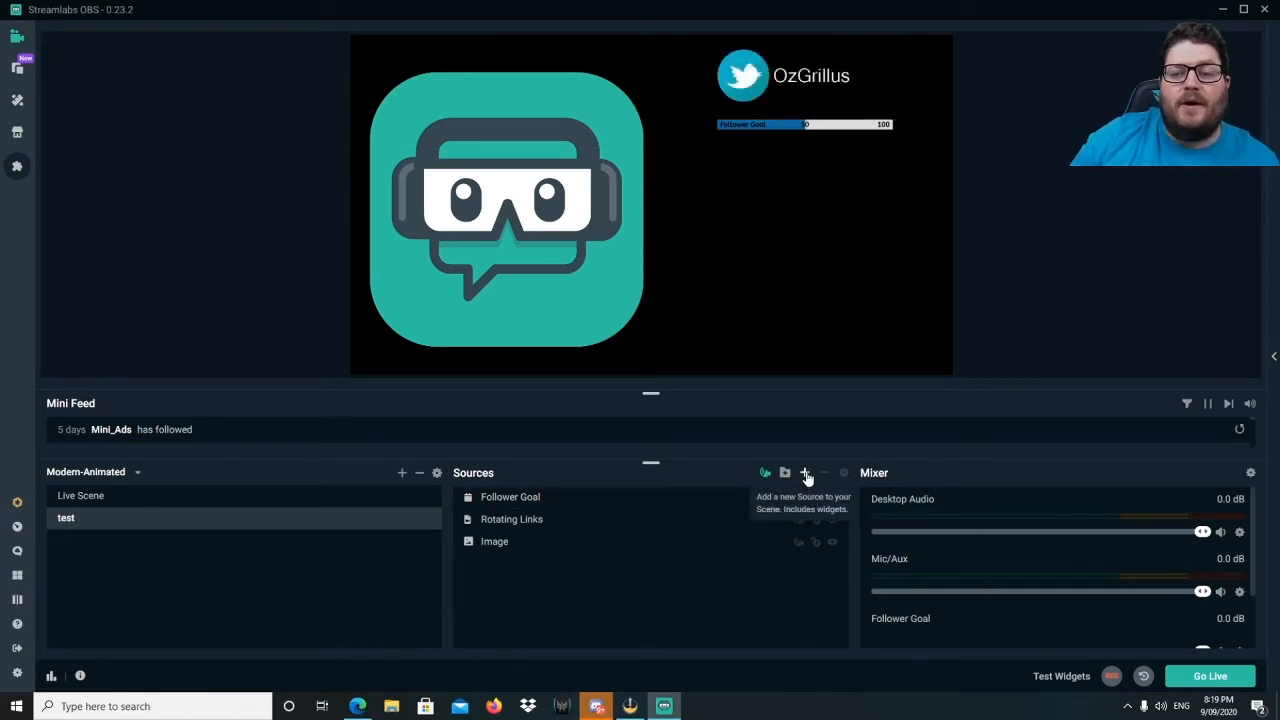
Add a Bit Goal widget source to the scene, keeping the name Bit Goal.
click(805, 472)
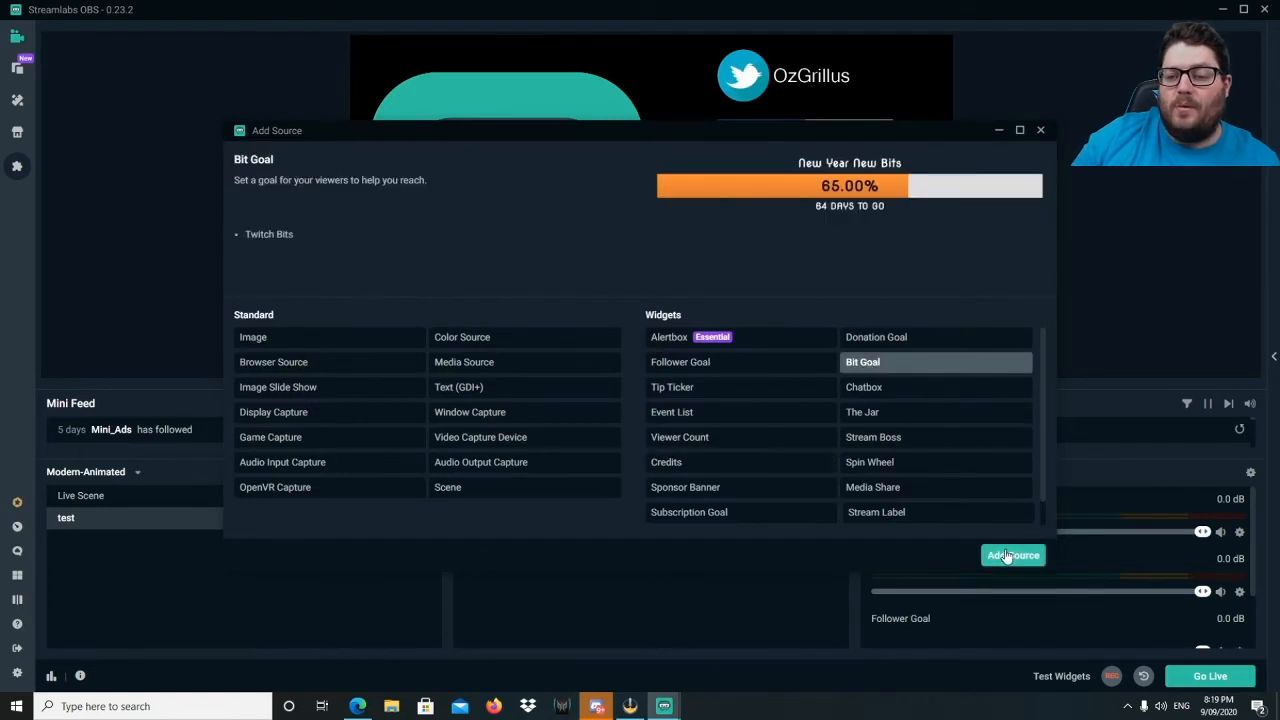
click(1013, 555)
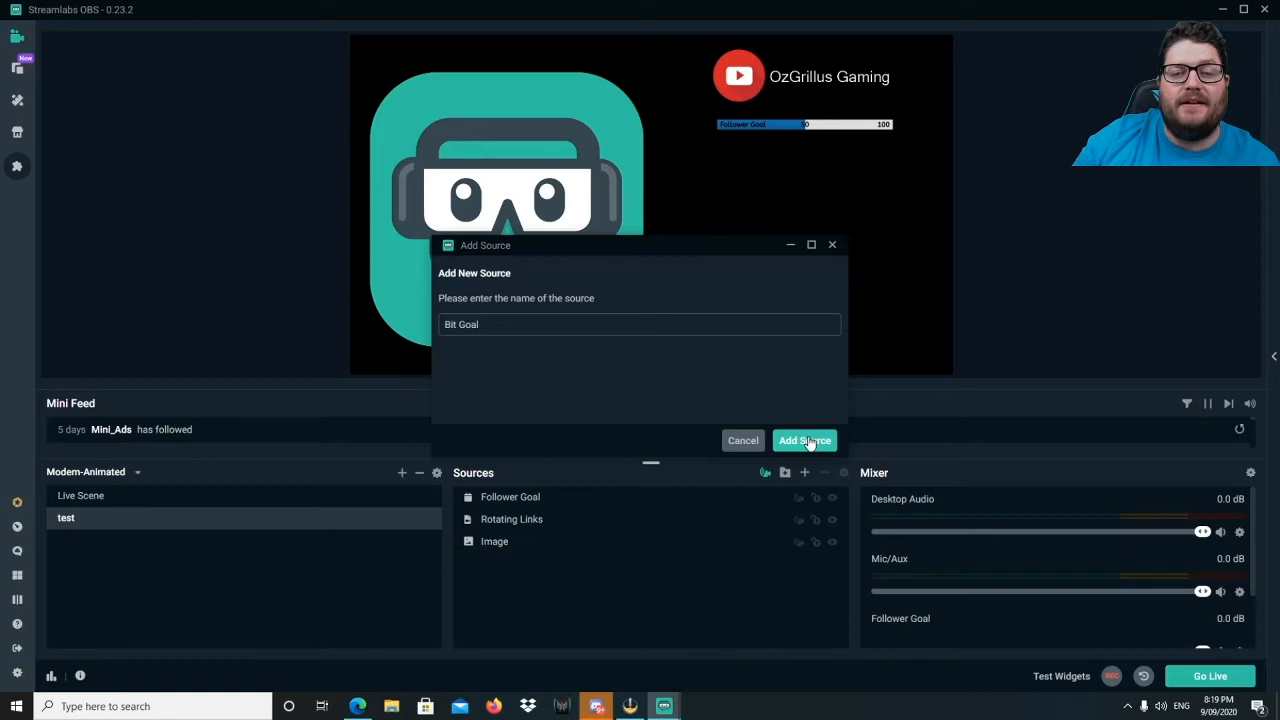
mouse_move(804, 440)
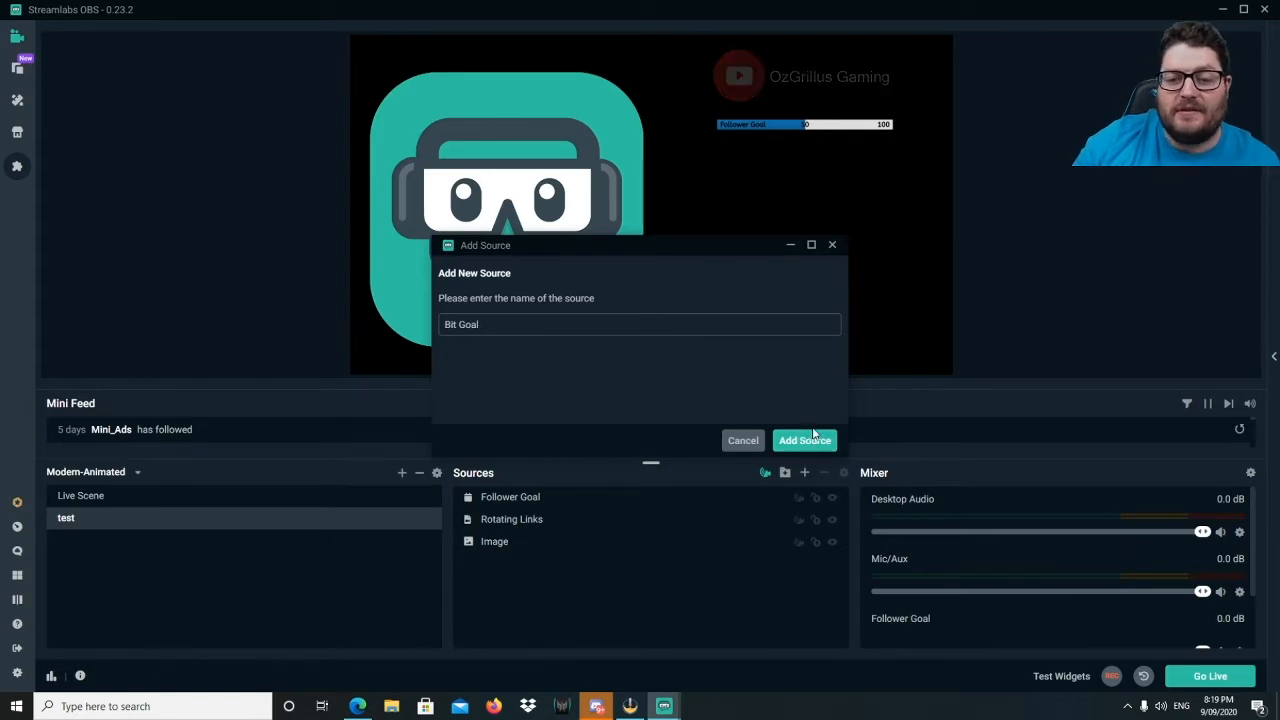
click(804, 440)
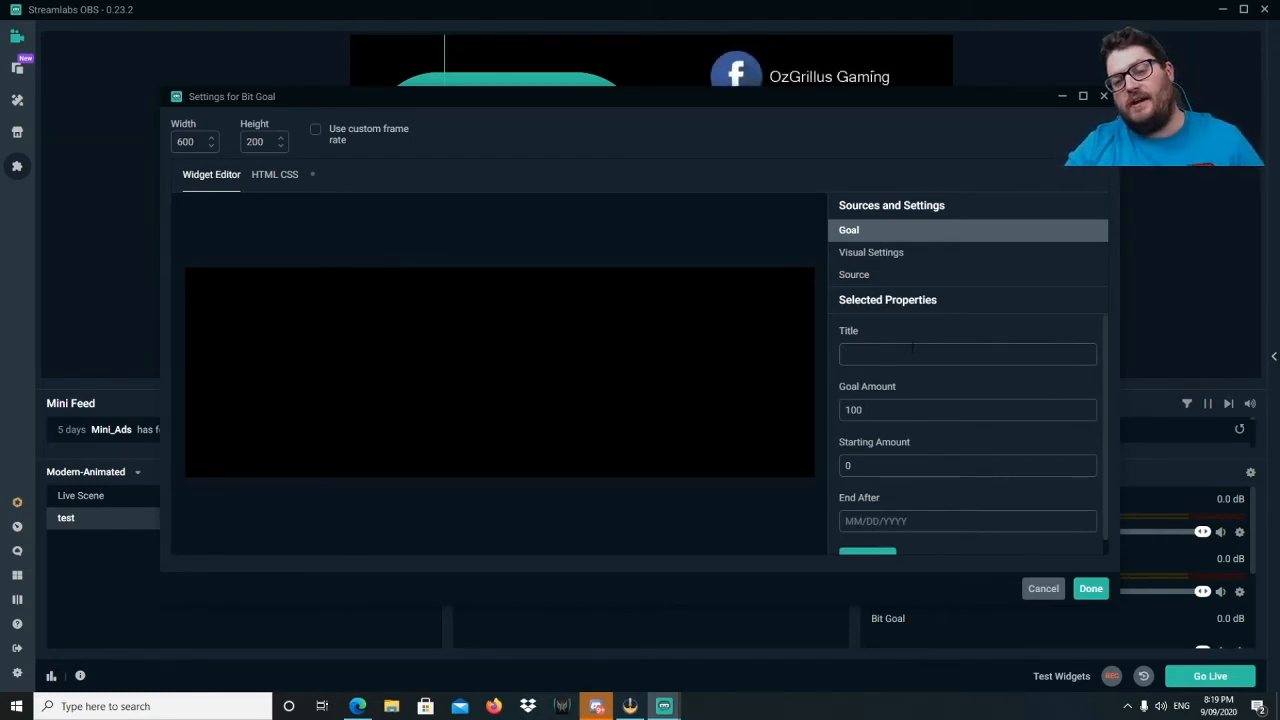
Start the 'New Webcam' bit goal of 10000 ending 10/30/2020 and save the widget.
click(967, 353)
text(00)
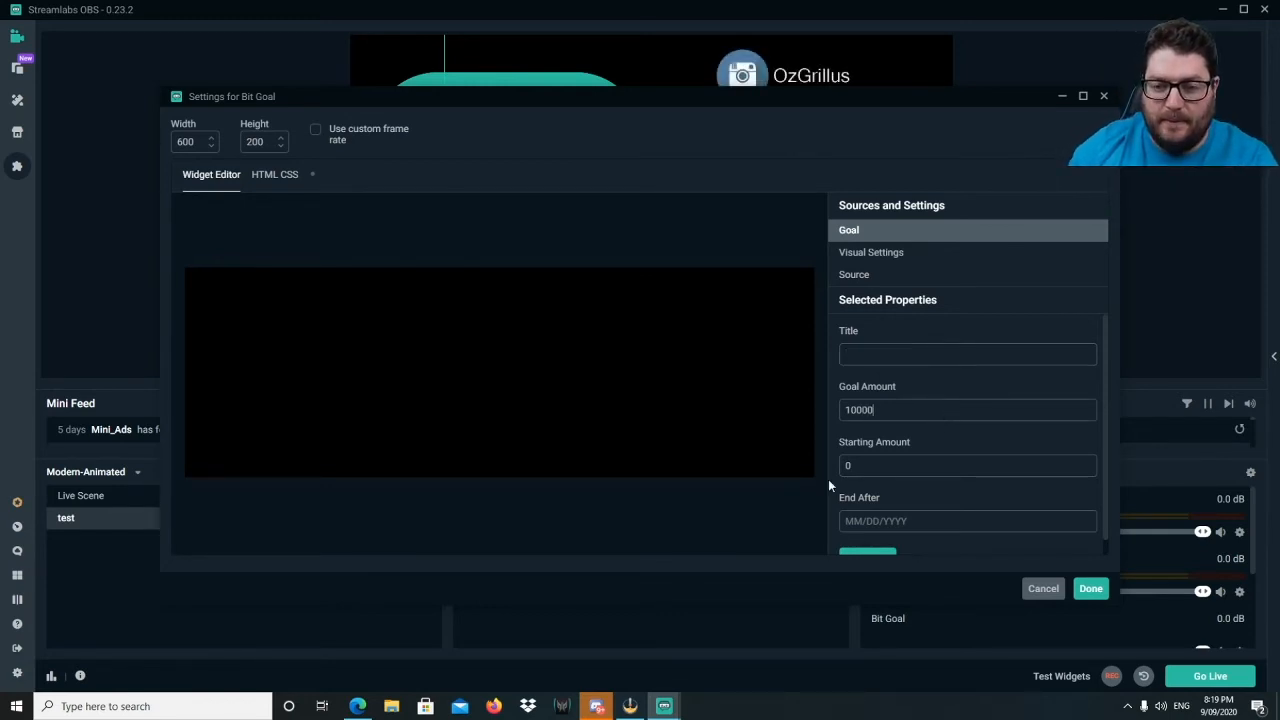
click(966, 354)
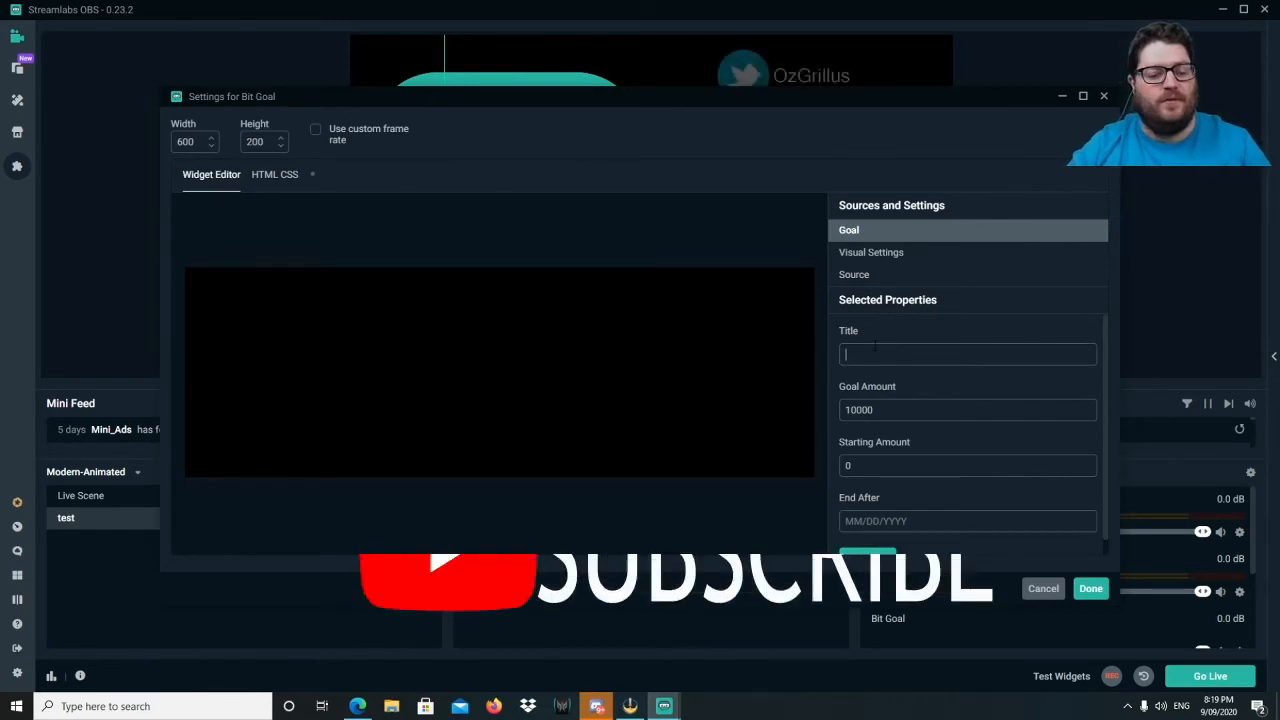
text(New Webcam)
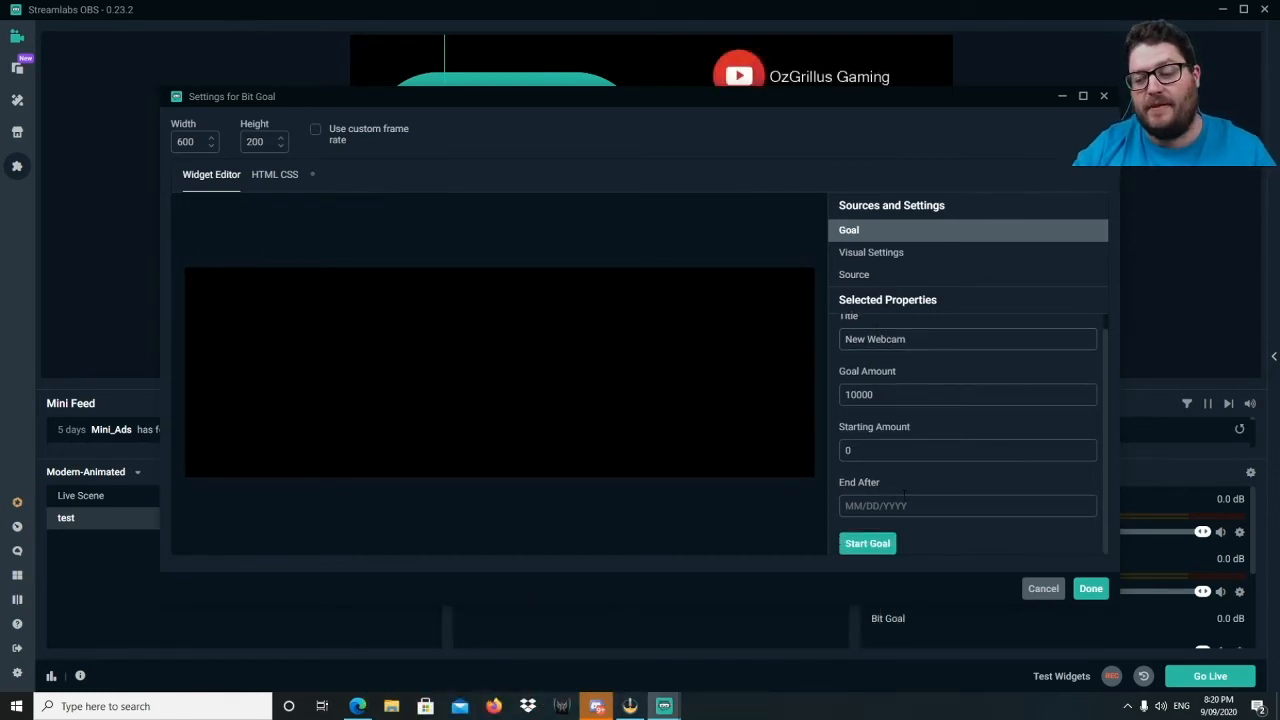
text(10/30/2020)
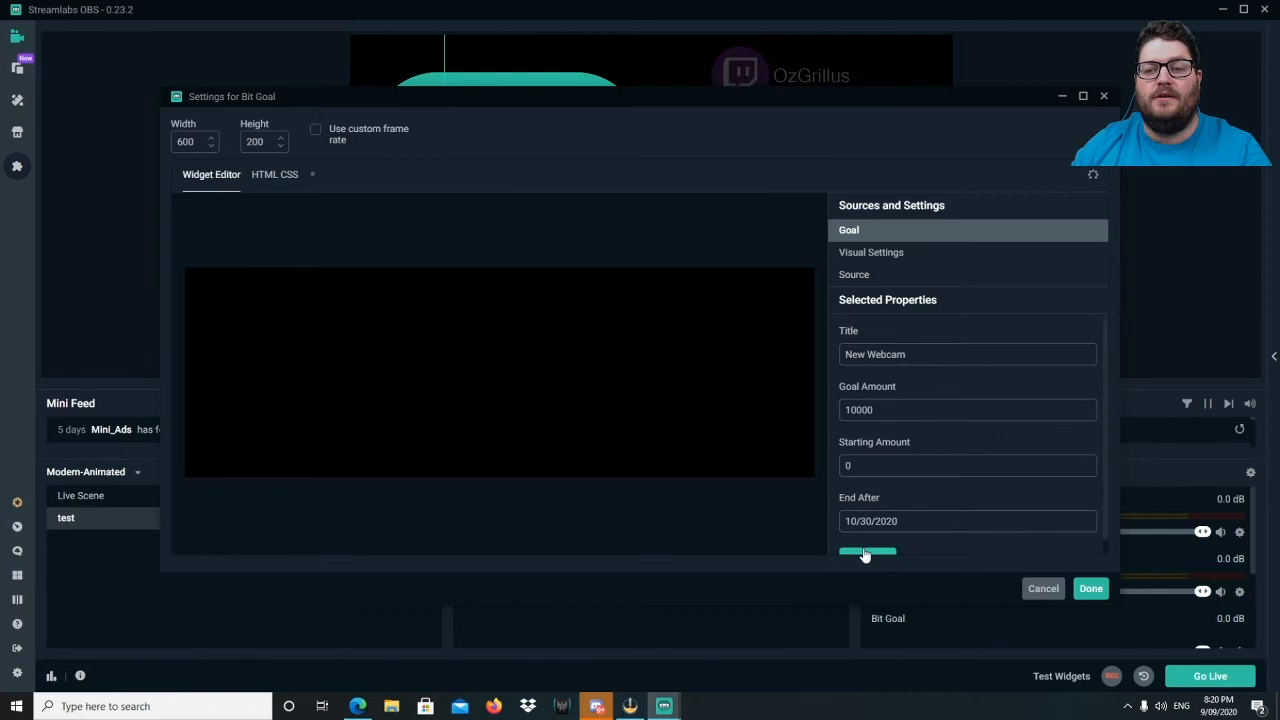
click(871, 252)
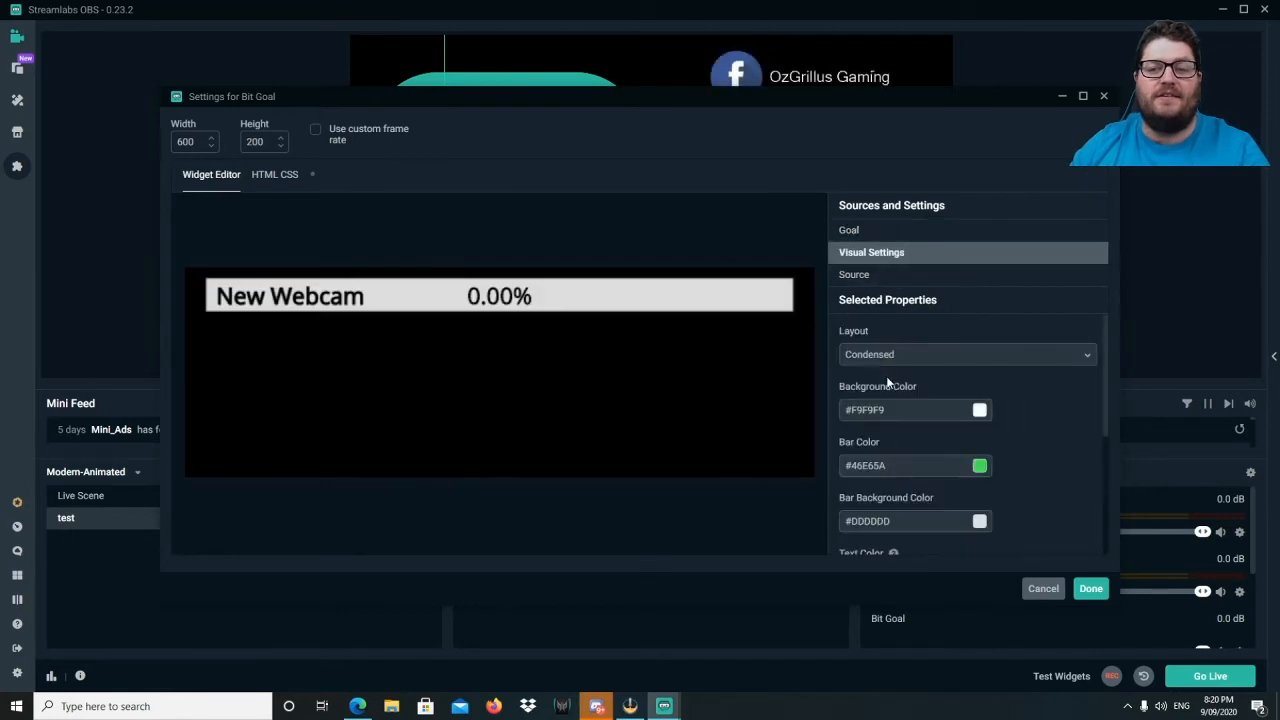
scroll(down, 3)
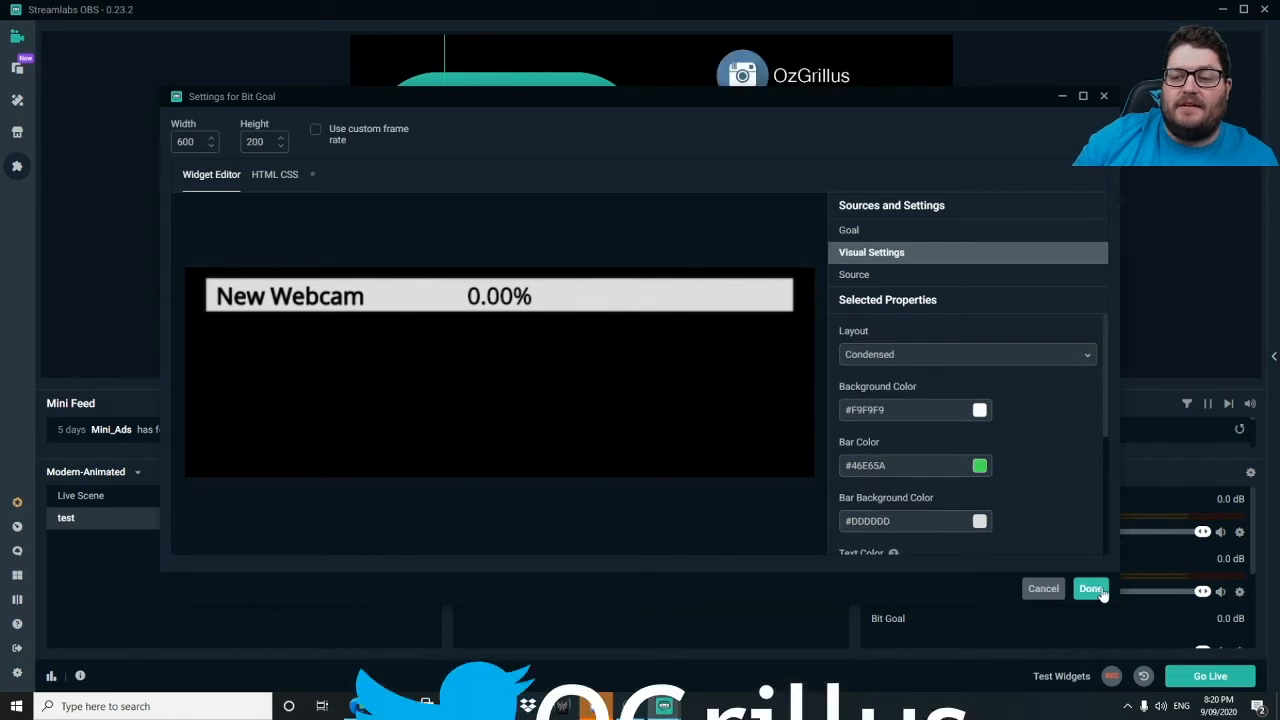
click(1091, 588)
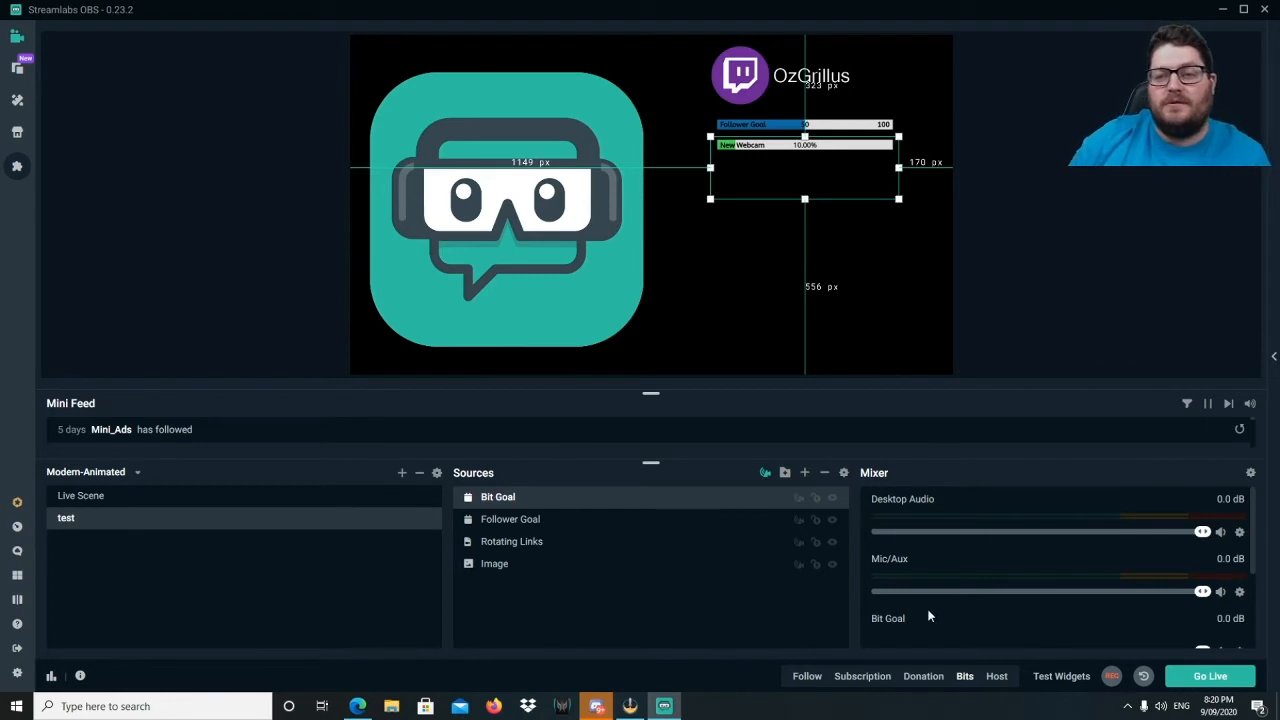
mouse_move(718, 291)
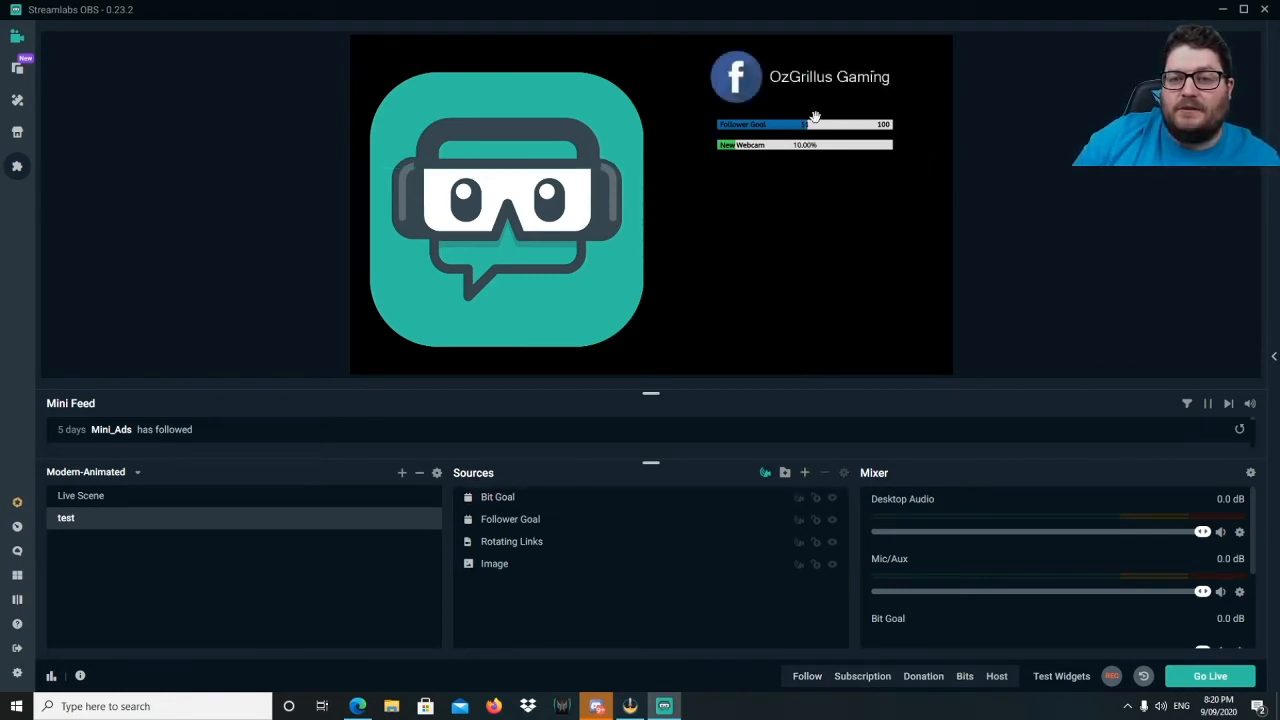
mouse_move(668, 350)
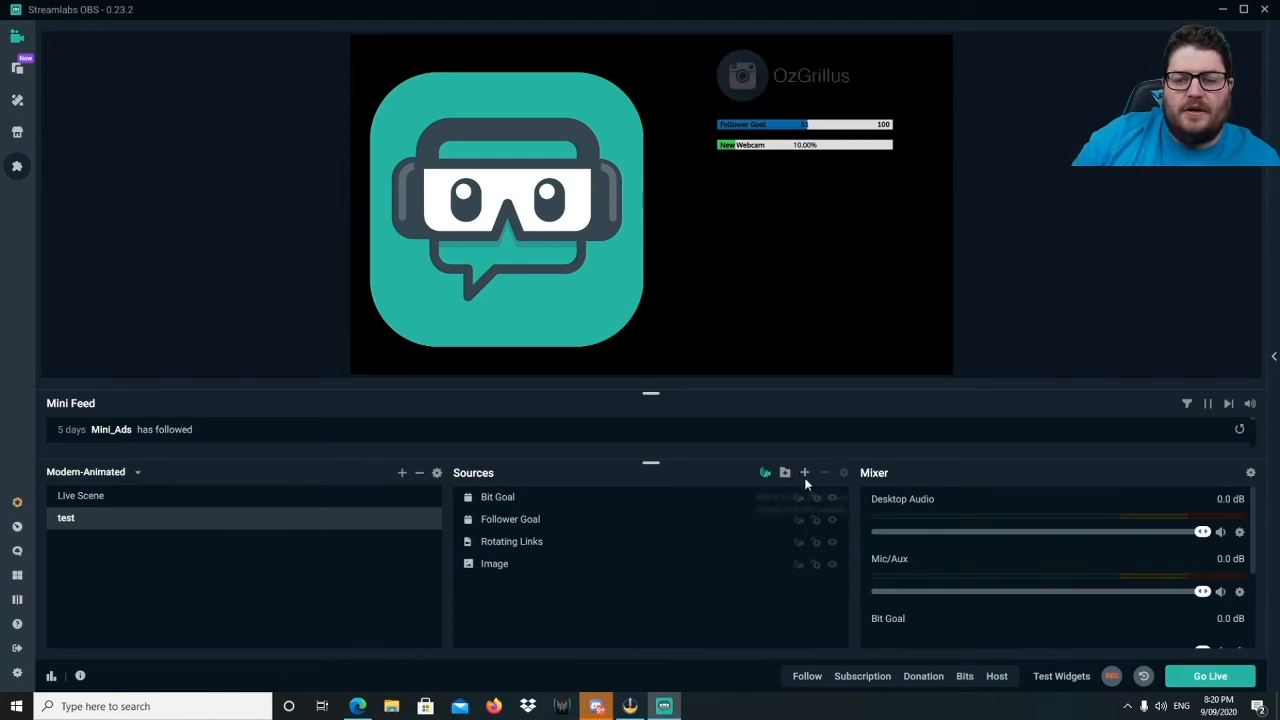
Add a Subscription Goal widget source to the scene with its default name.
click(804, 472)
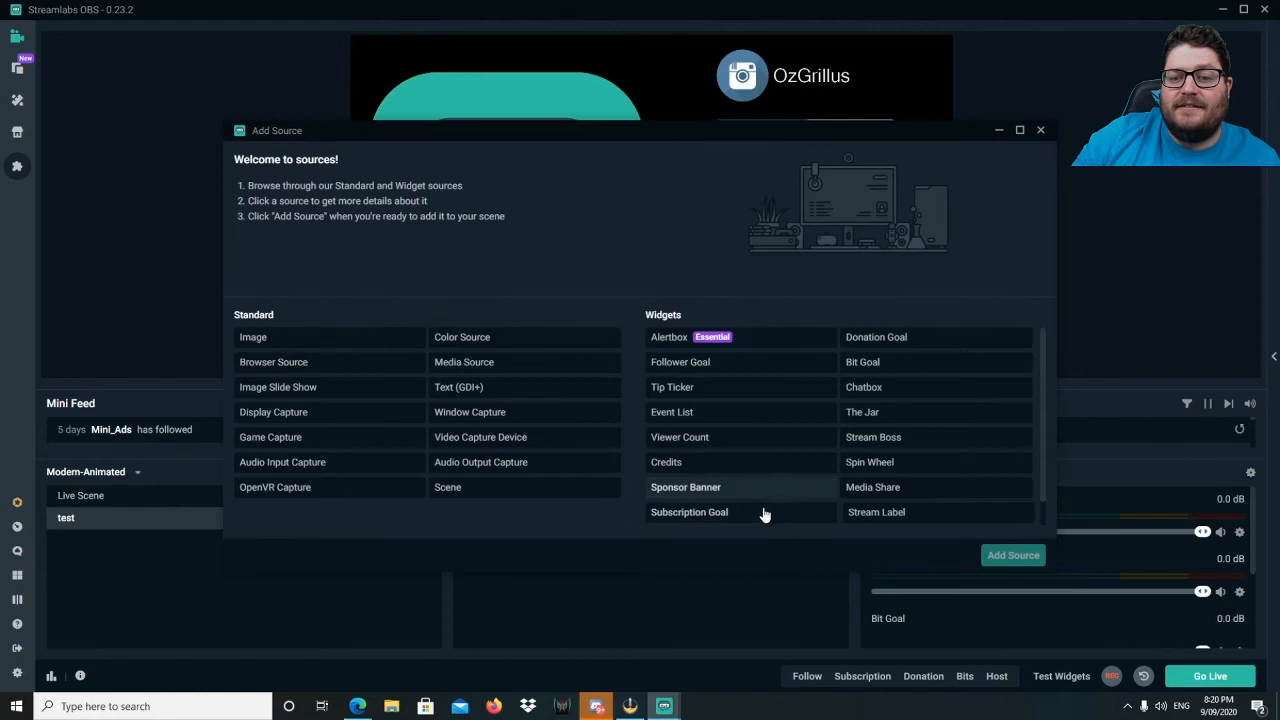
click(689, 511)
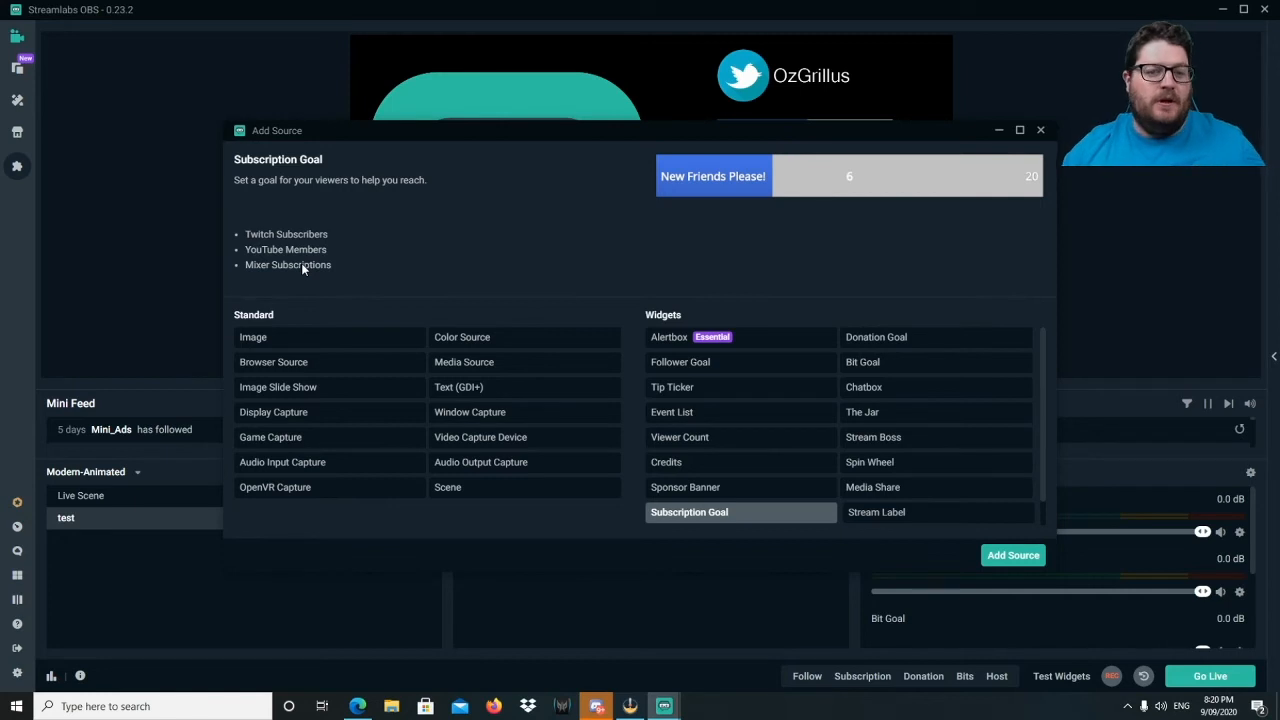
click(1012, 555)
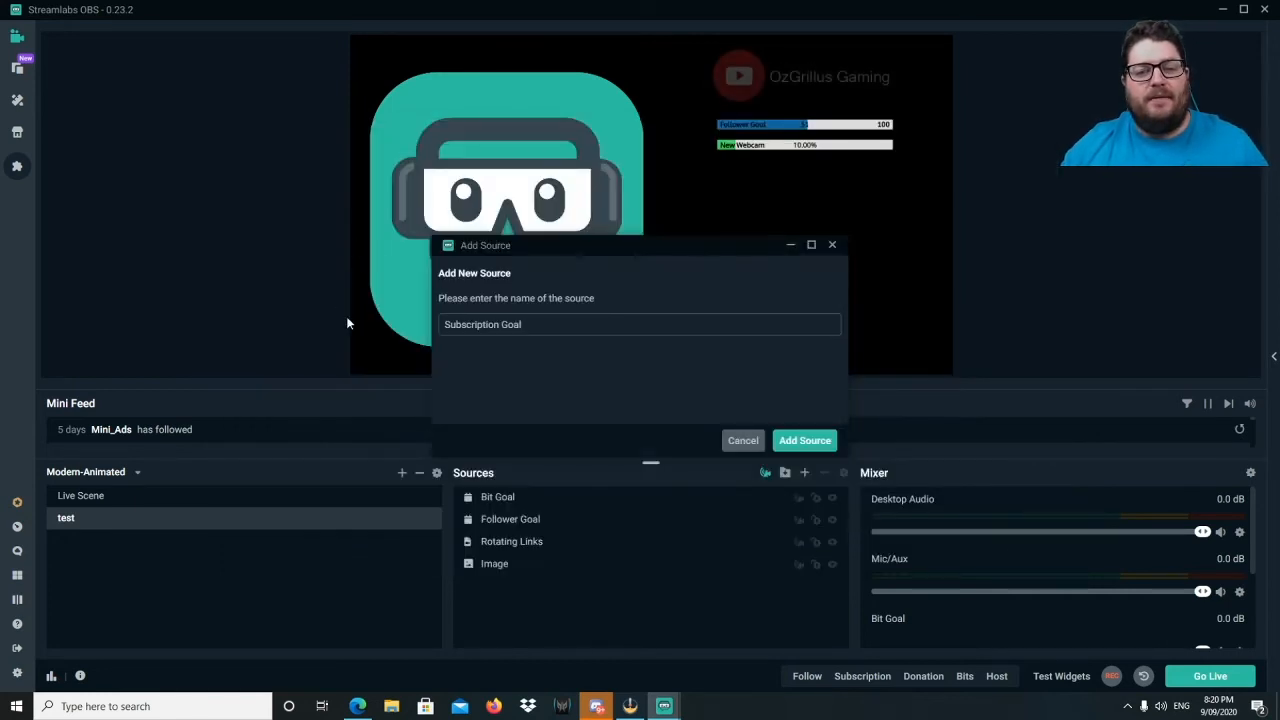
click(804, 440)
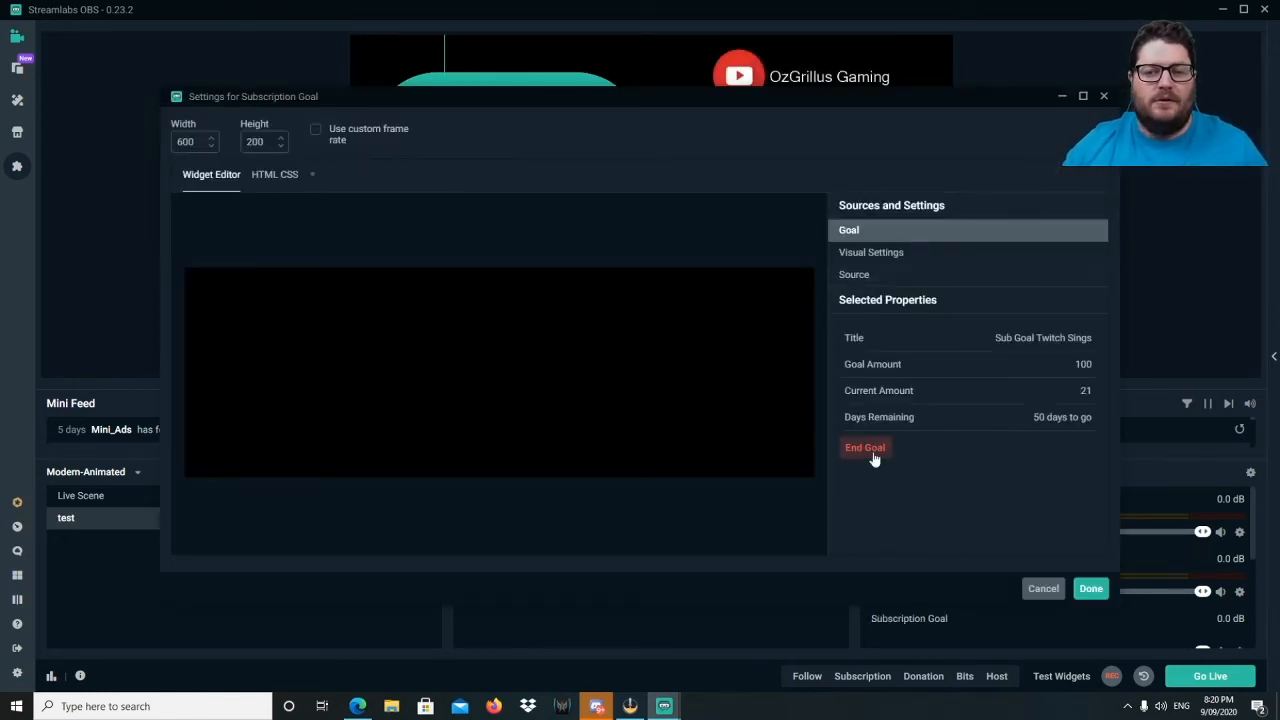
End the old sub goal and start one at 35 of 100 ending 09/30/2020.
click(864, 447)
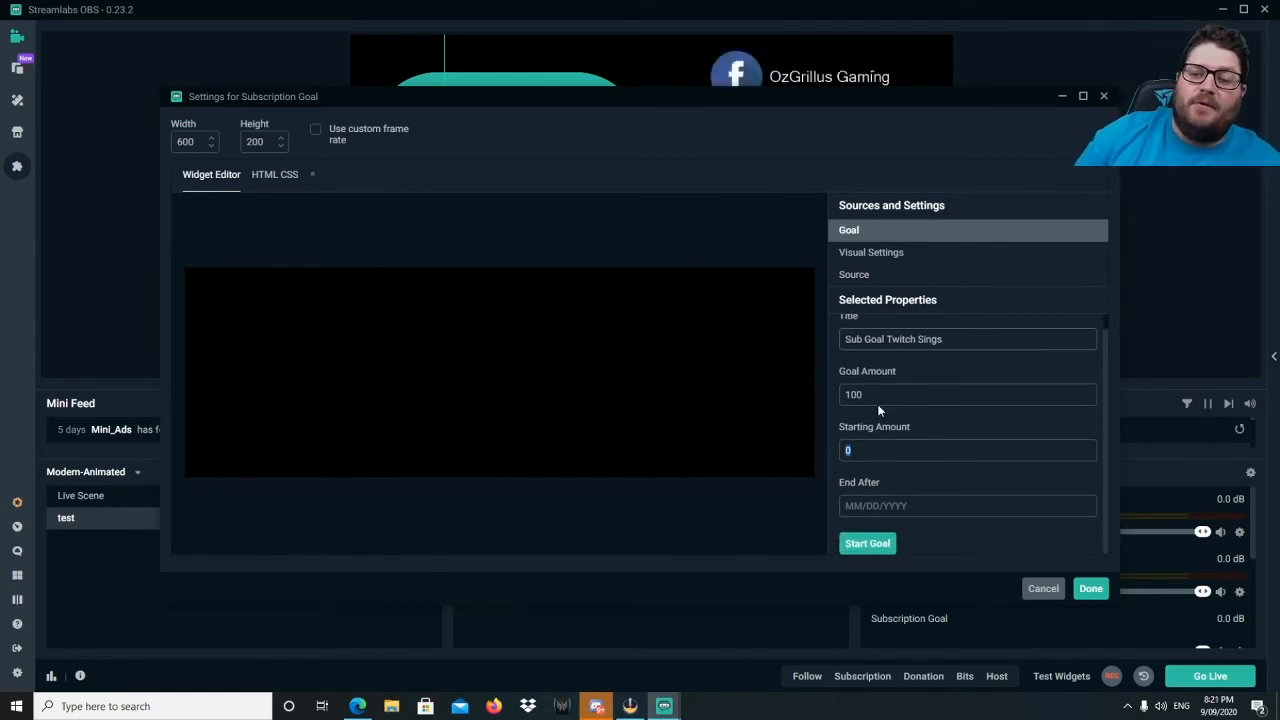
text(35)
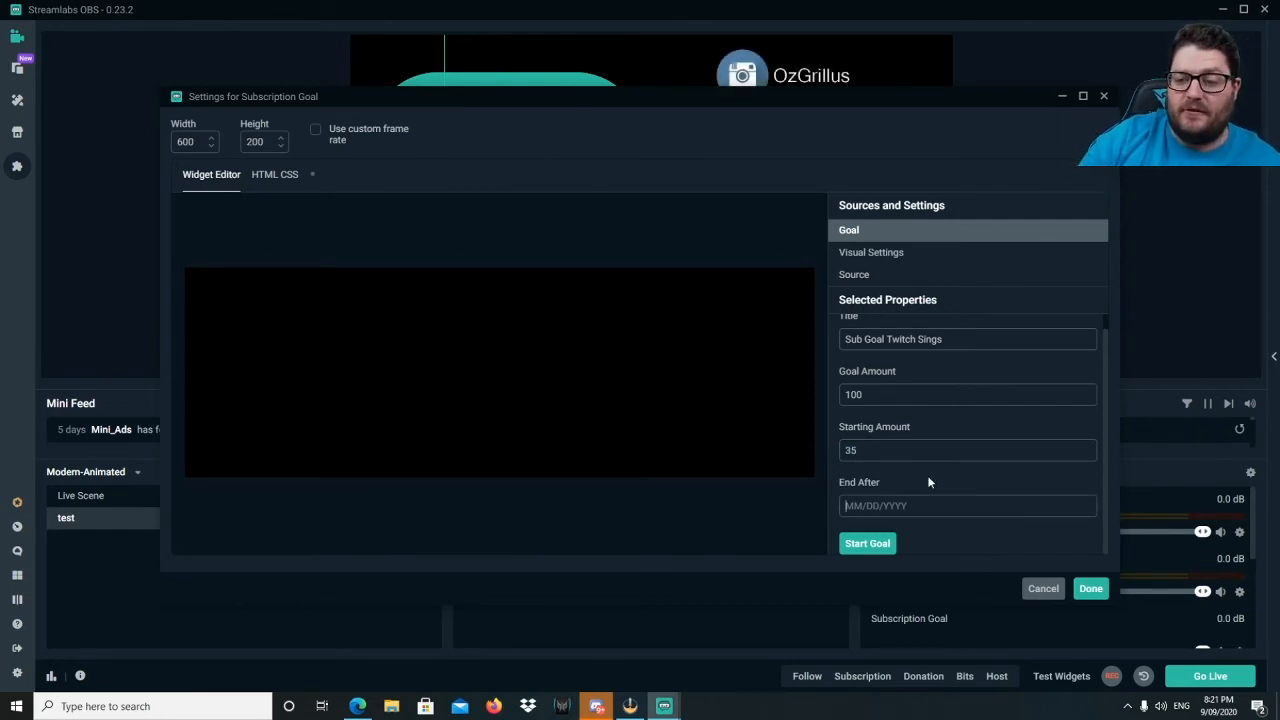
text(30/0)
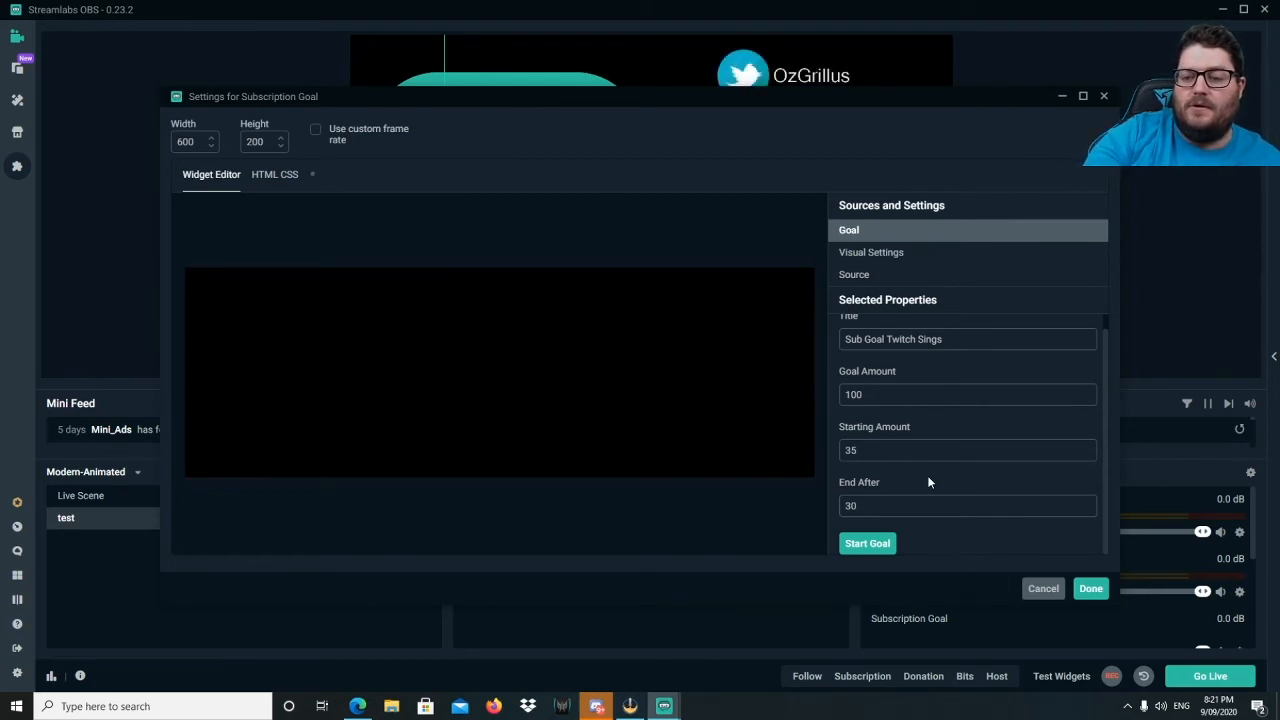
click(966, 505)
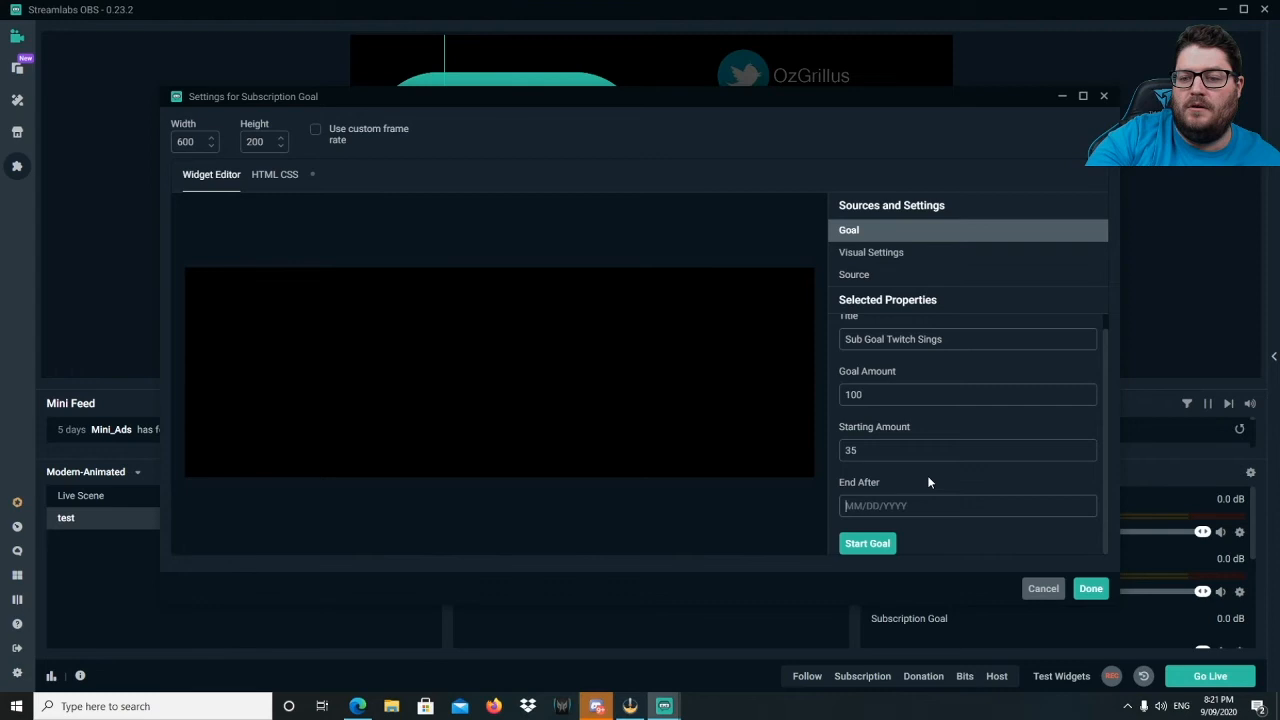
text(09/30/2020)
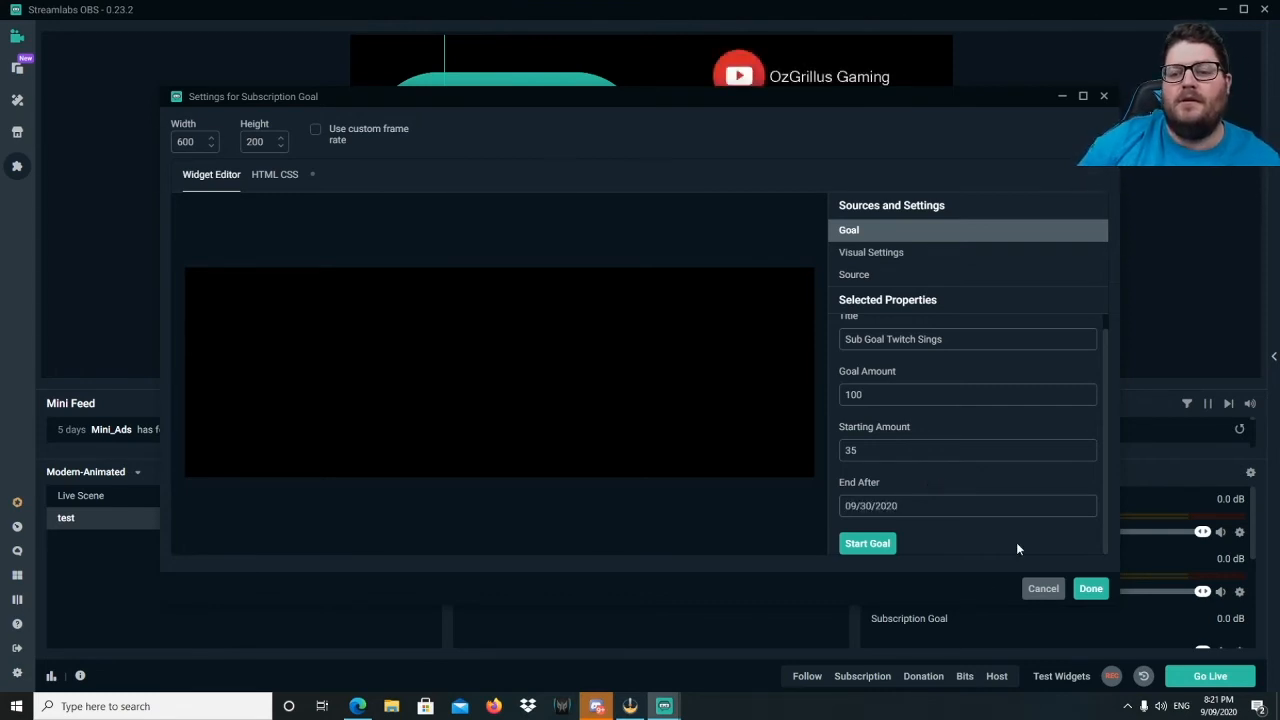
click(866, 543)
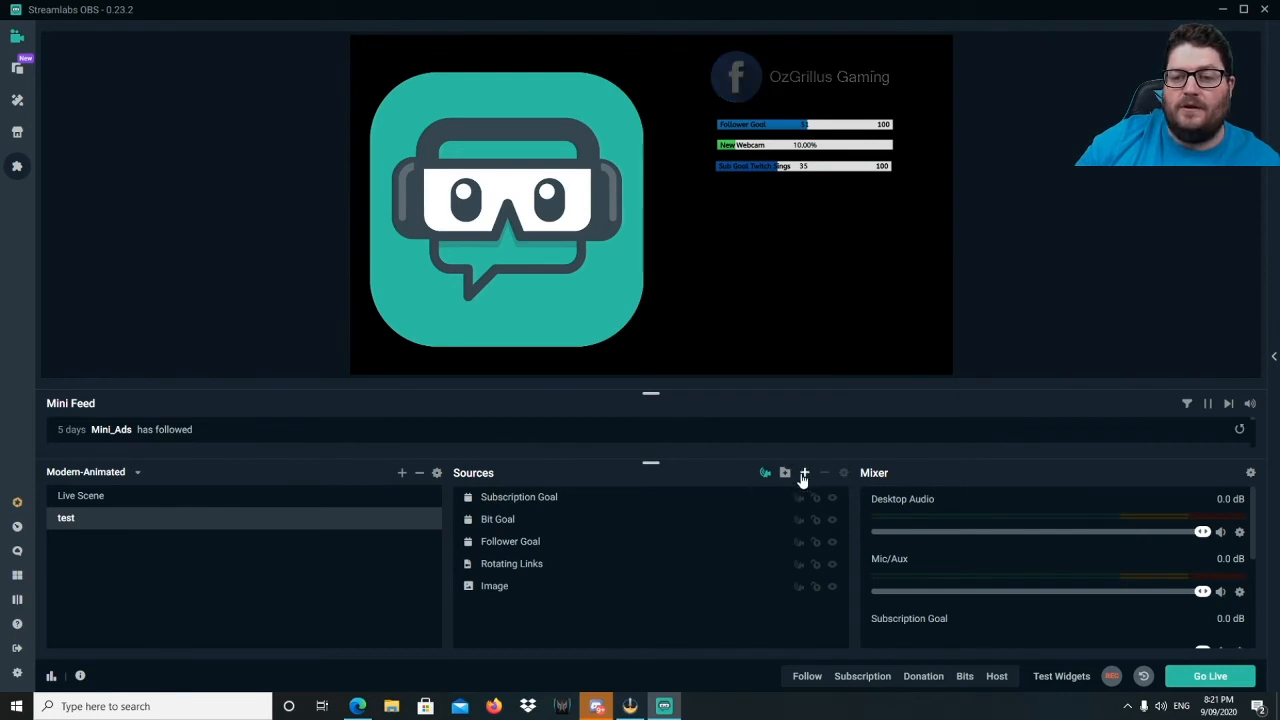
Add a Donation Goal widget source to the scene with its default name.
click(803, 472)
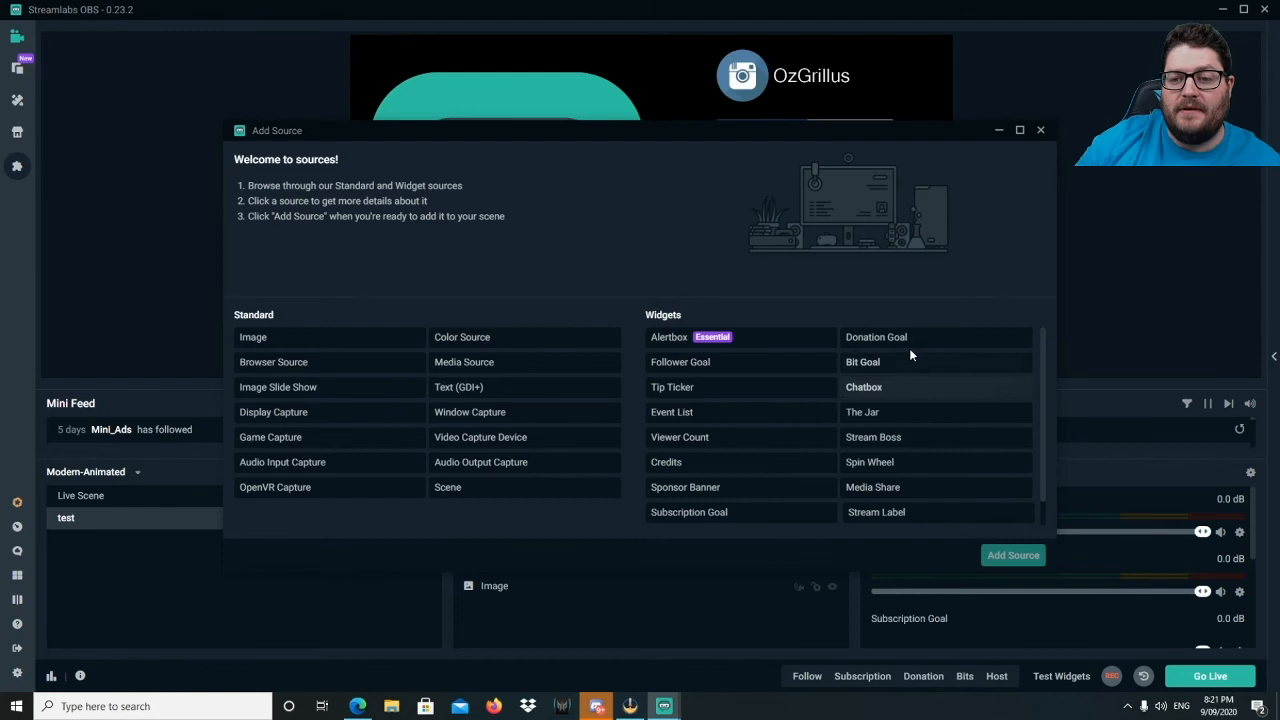
click(875, 337)
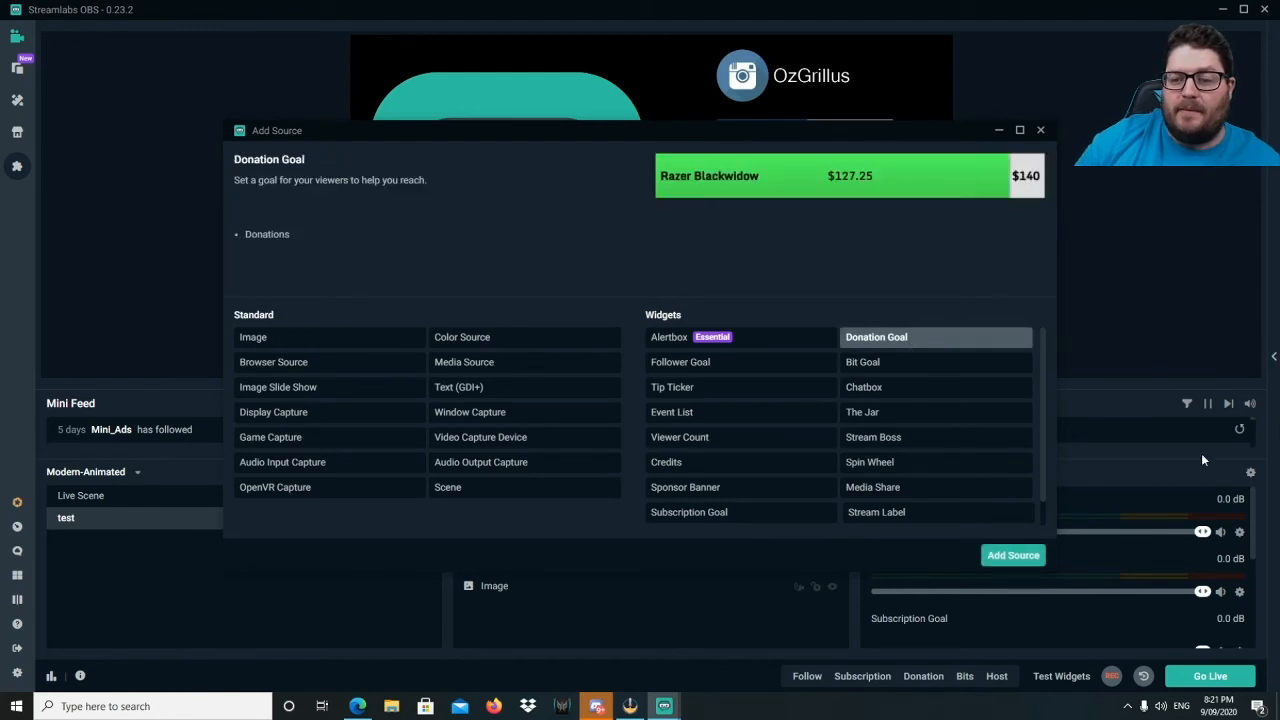
click(1013, 555)
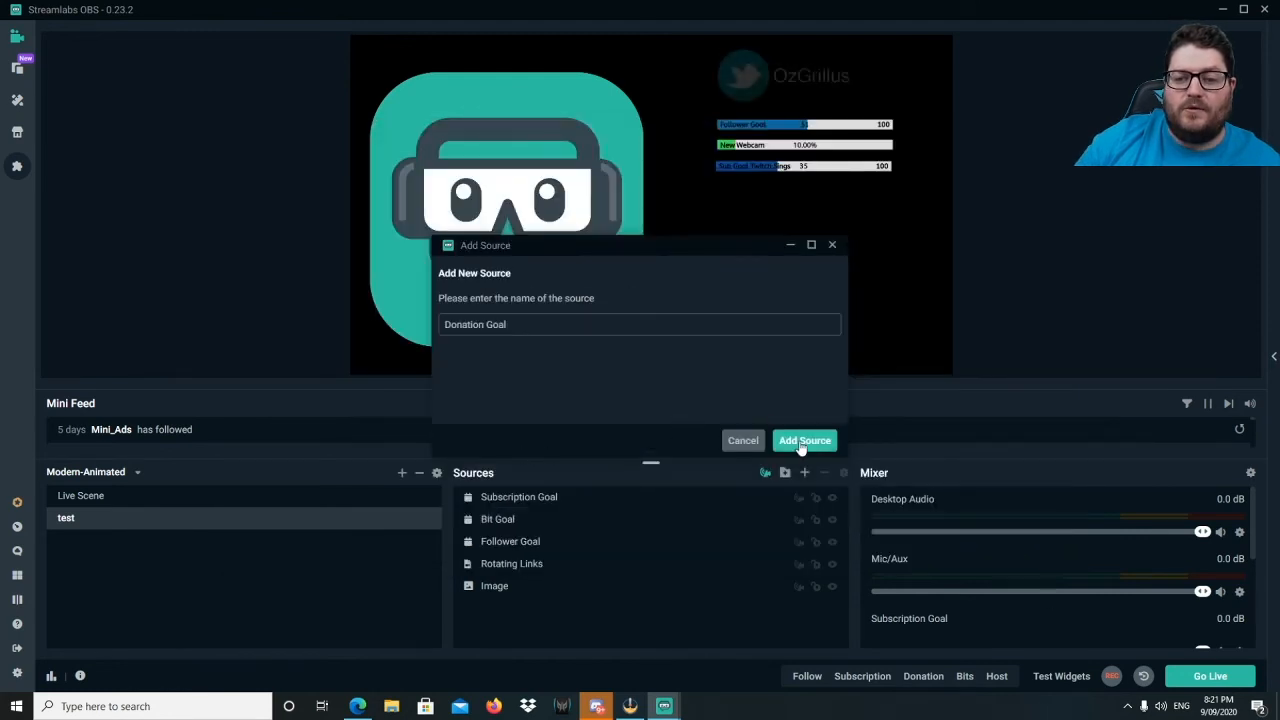
click(804, 440)
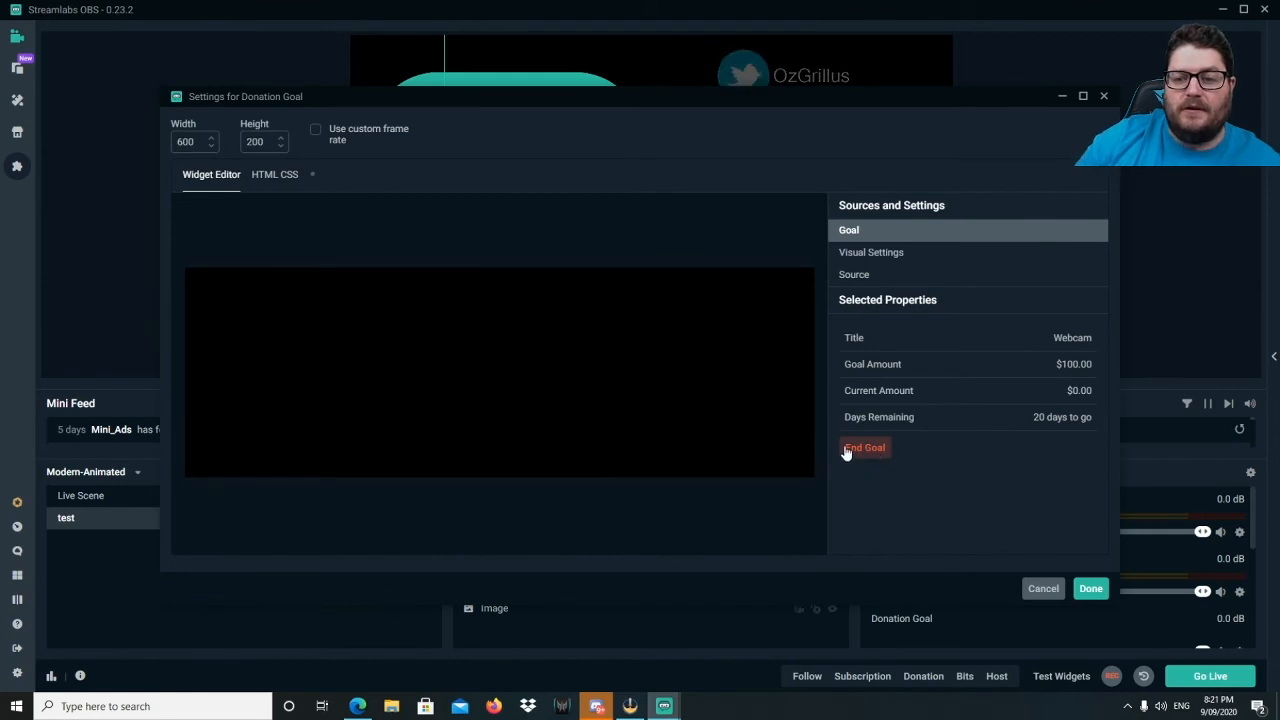
End the Webcam goal, start 'USA Trip' for 1000 ending 12/31/2020, and save the widget.
click(864, 447)
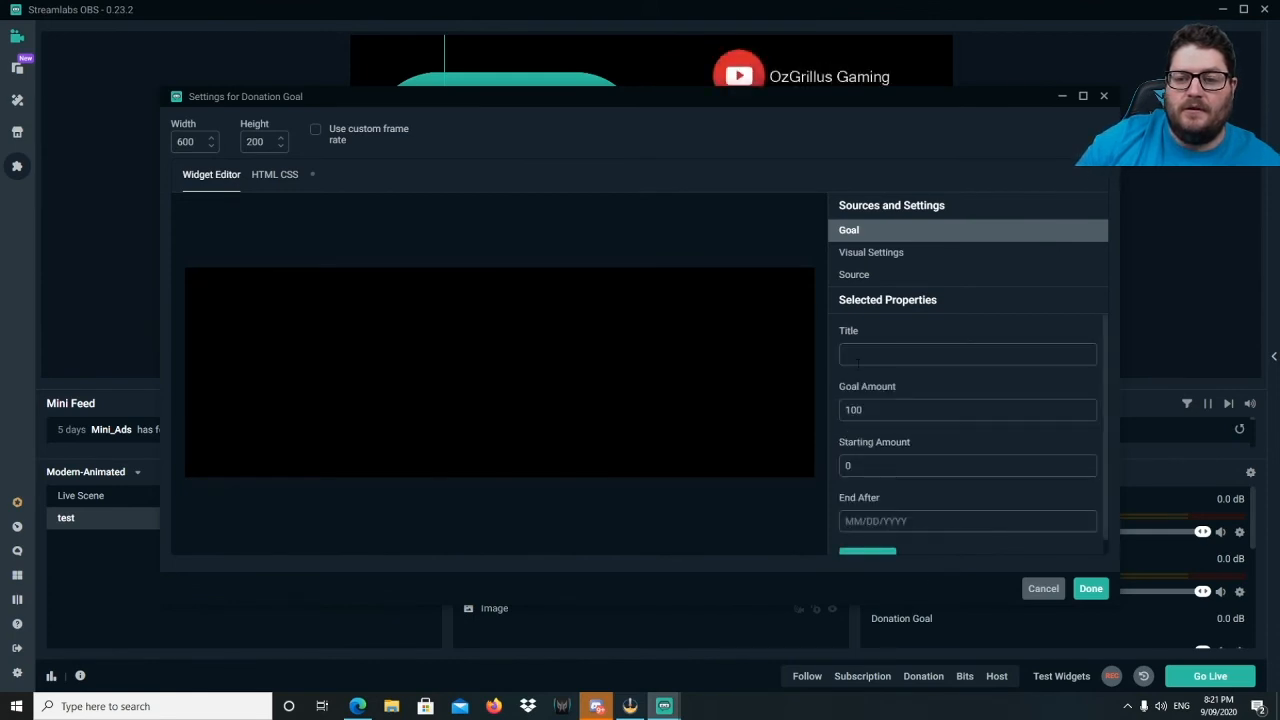
text(U)
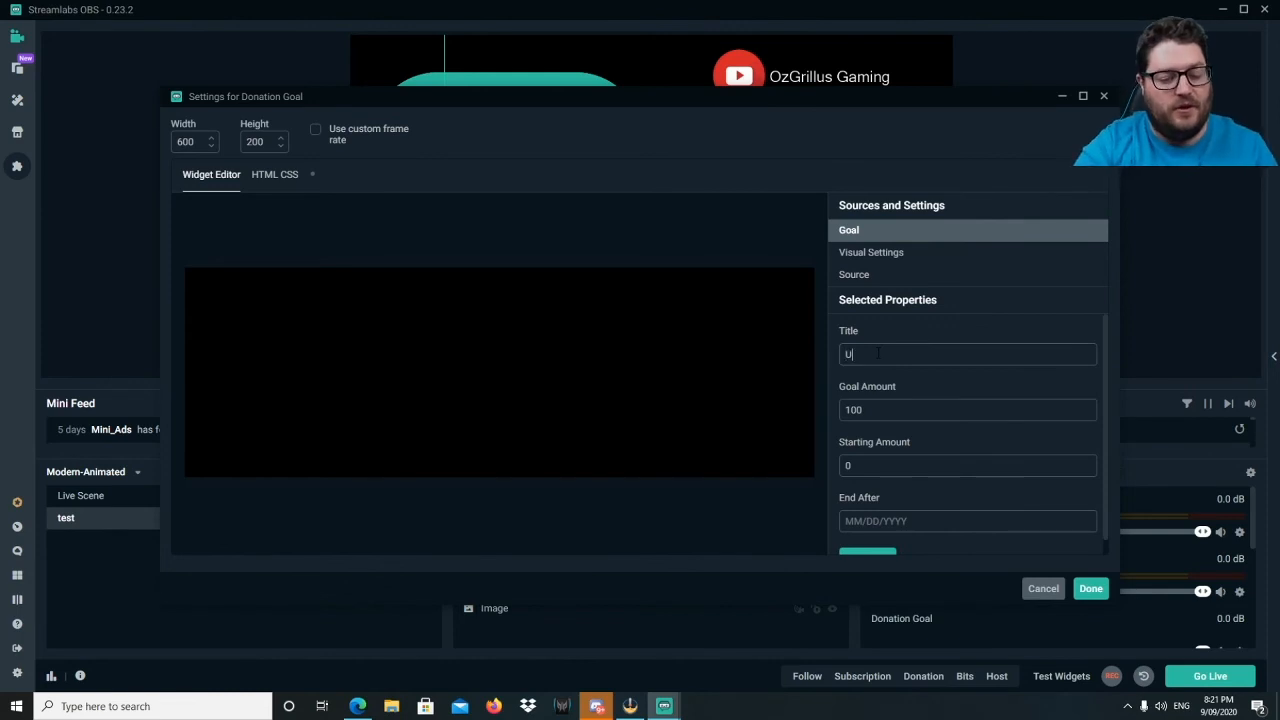
text(USA Trip)
click(968, 410)
text(0)
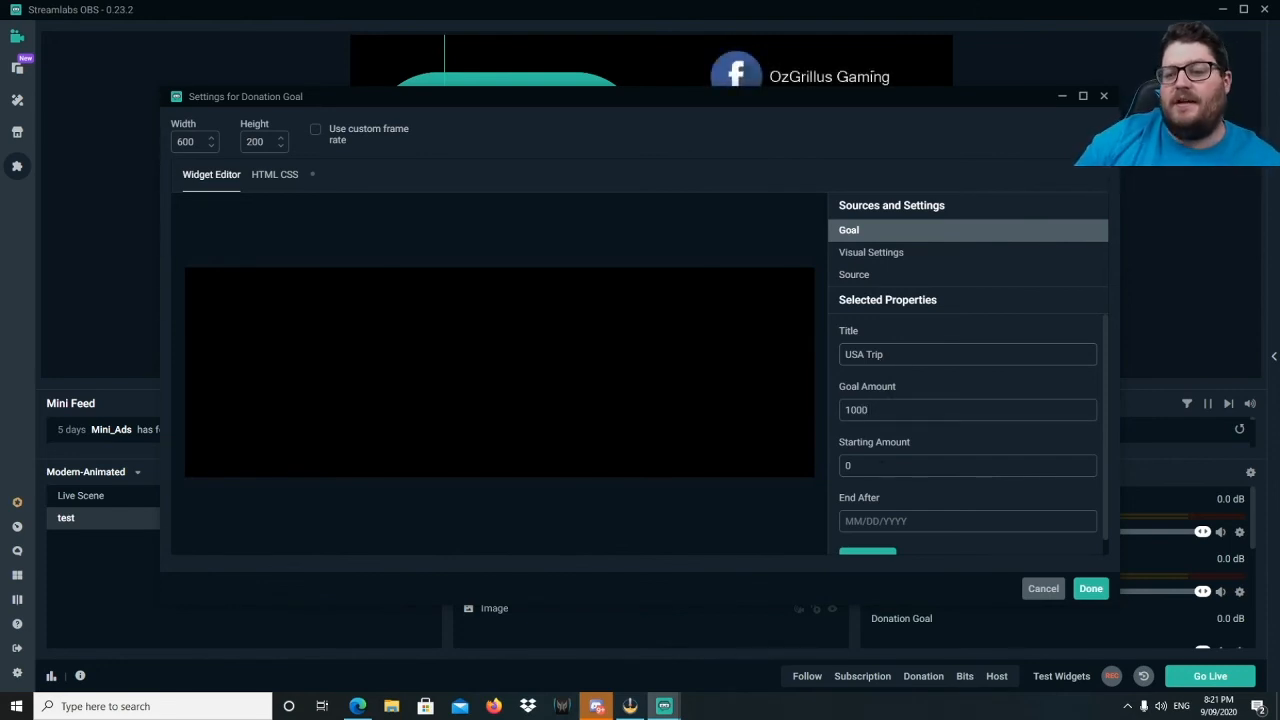
scroll(down, 3)
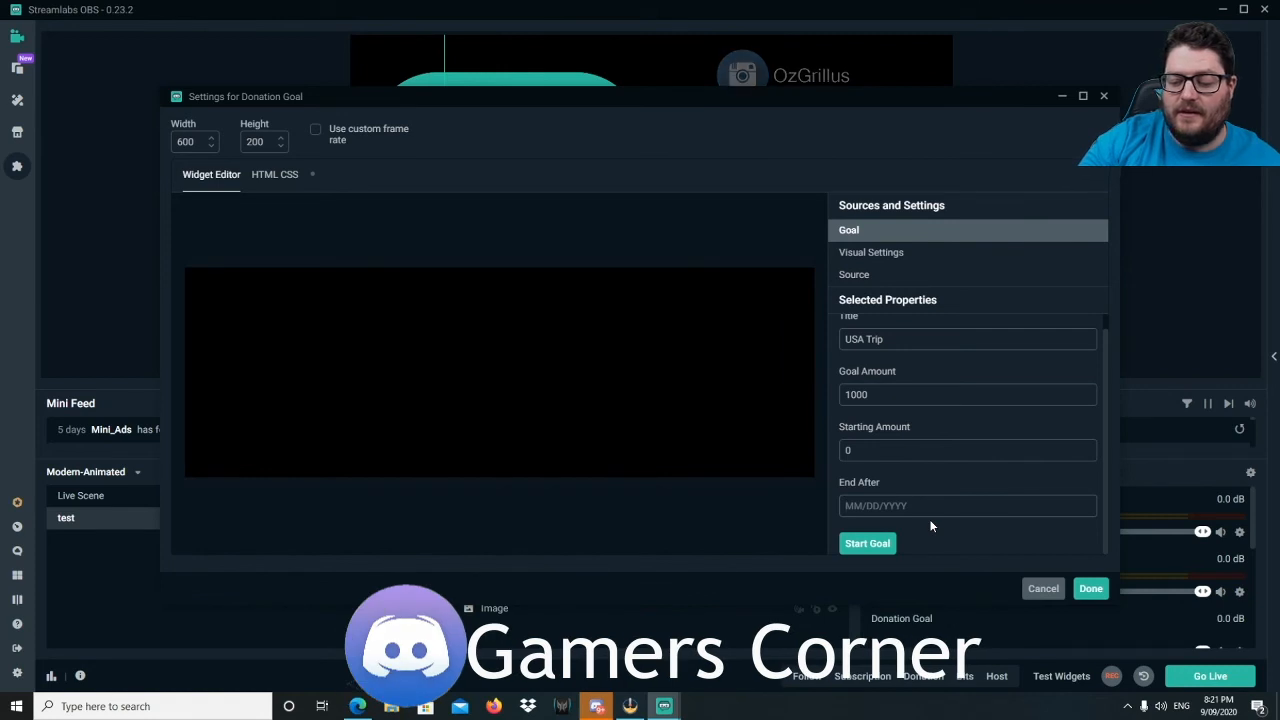
text(12/31/)
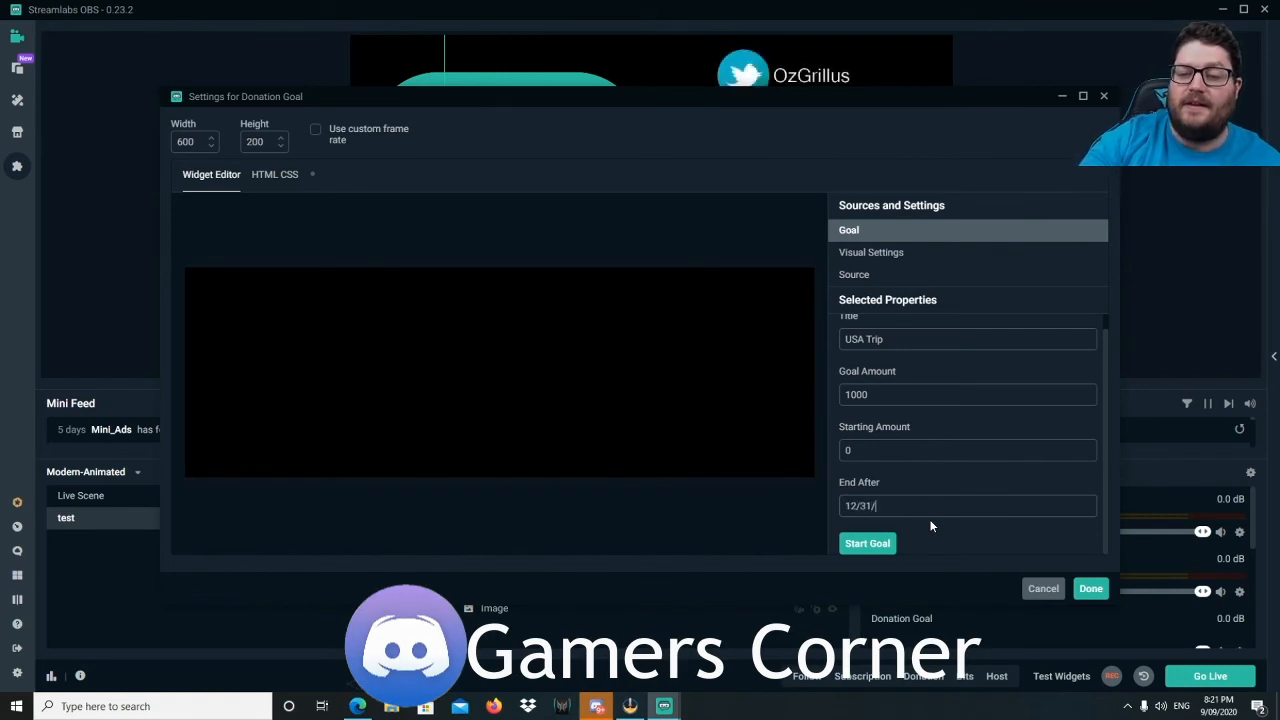
text(2020)
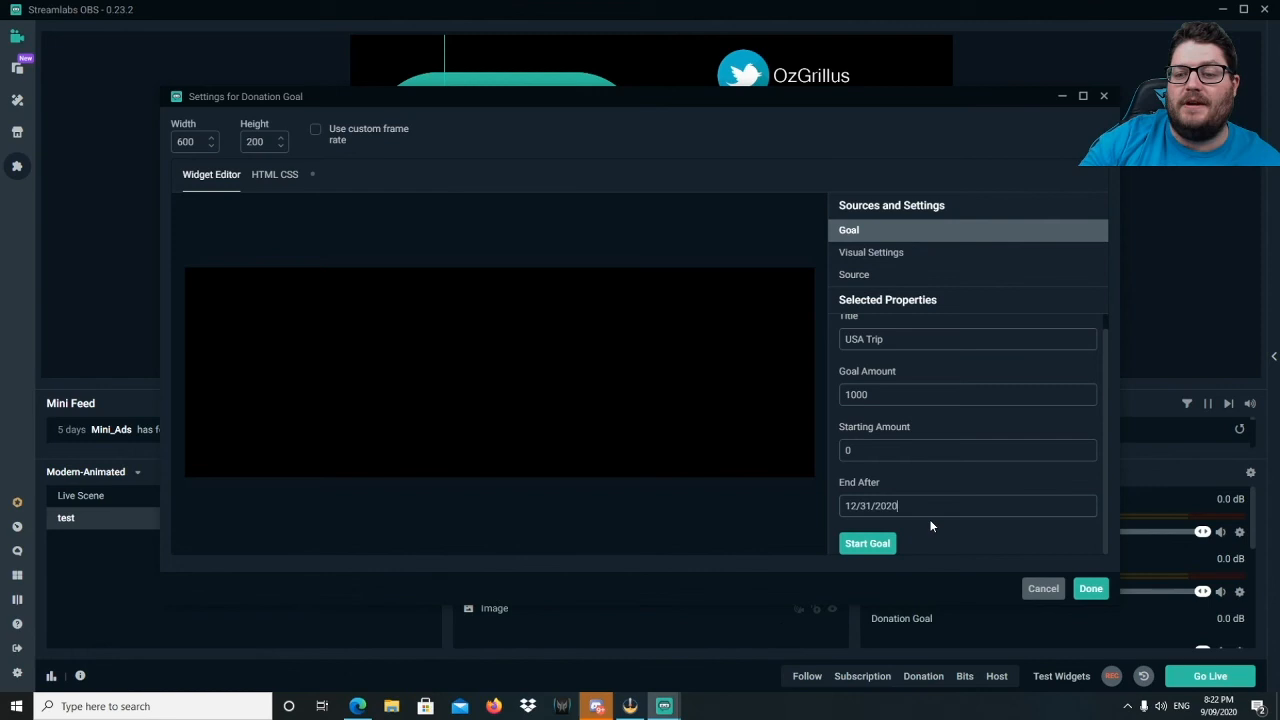
click(866, 543)
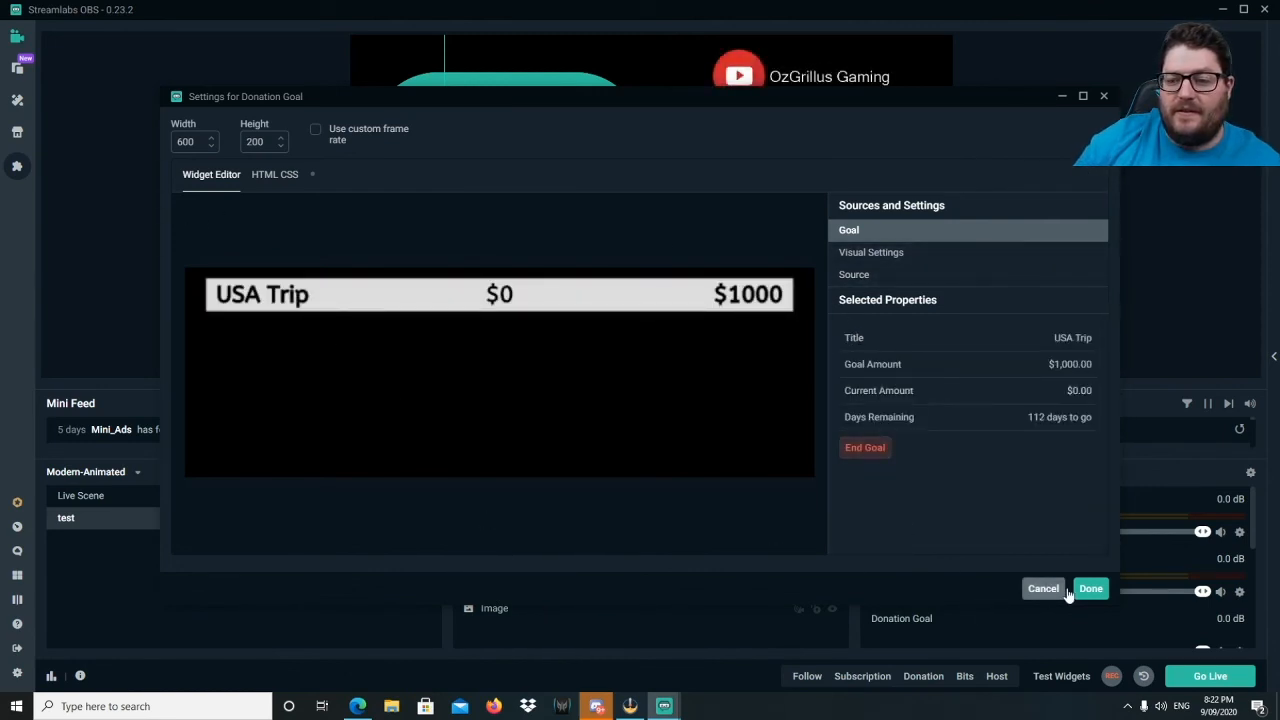
click(1091, 588)
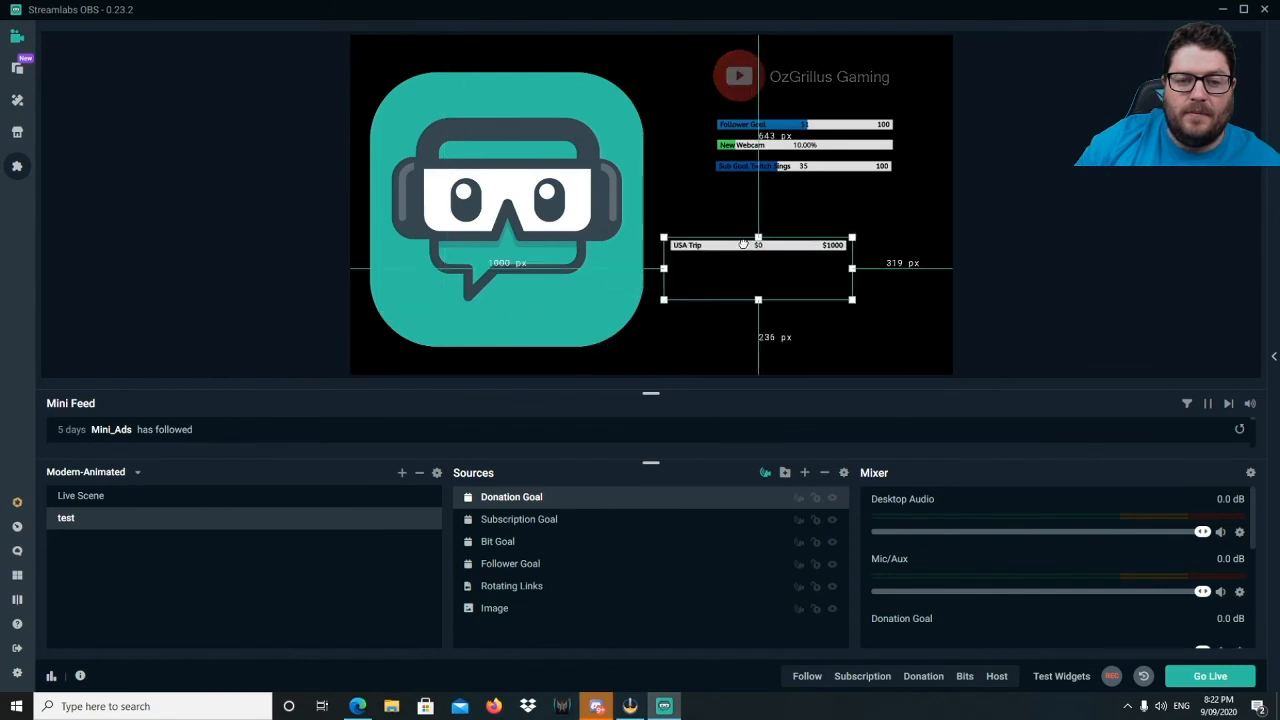
Move the USA Trip donation bar to sit fourth in the goal-bar column at top right.
drag(758, 270, 802, 210)
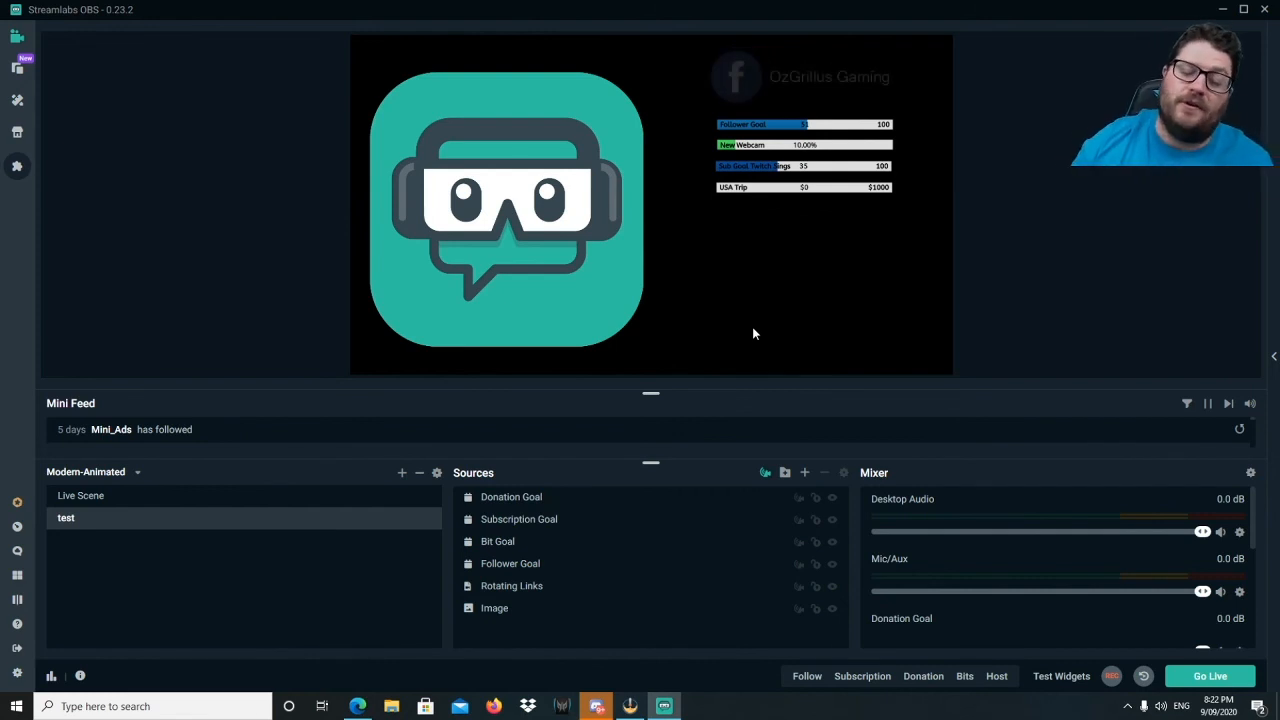
mouse_move(769, 100)
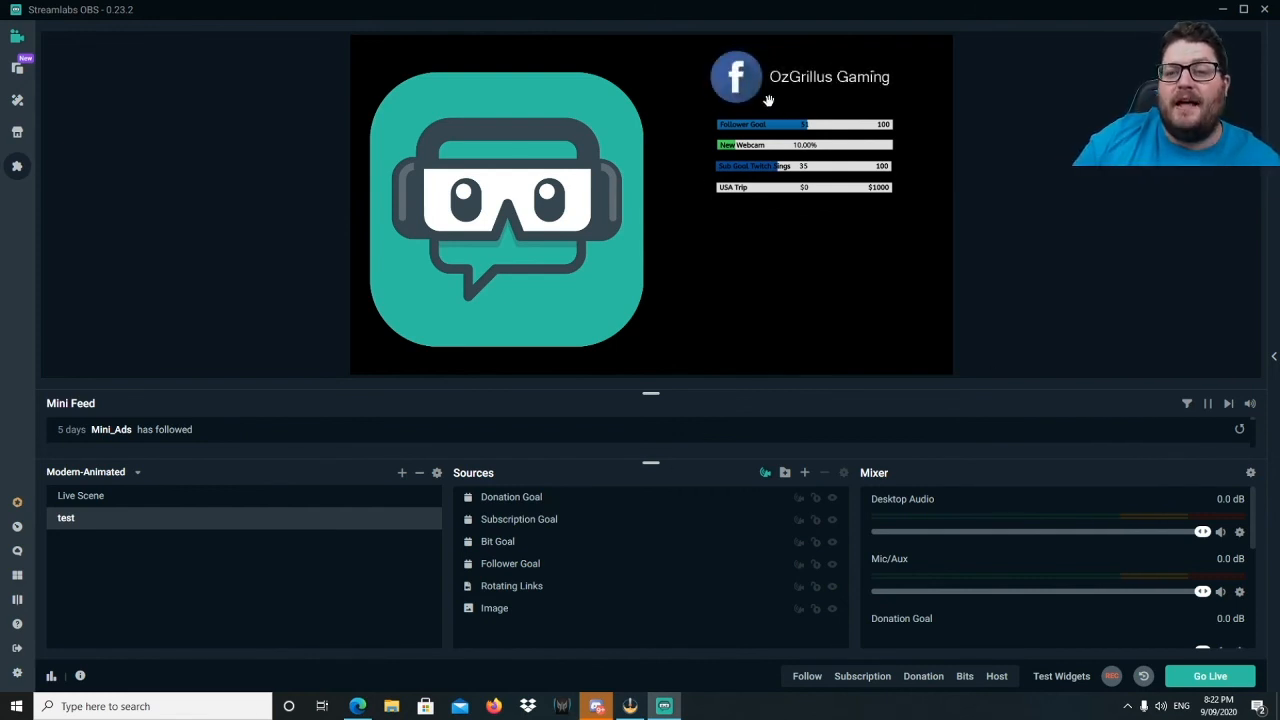